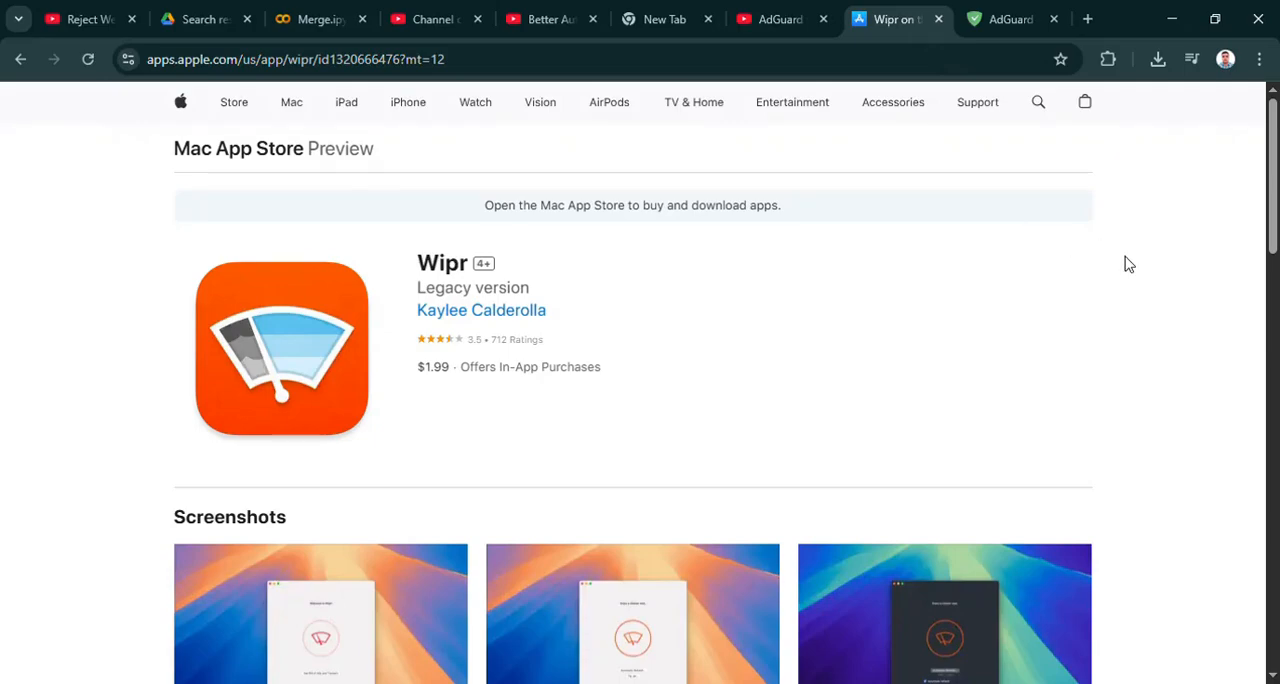
Scroll down the Wipr App Store page through its listing and back up a little
scroll("down", 3)
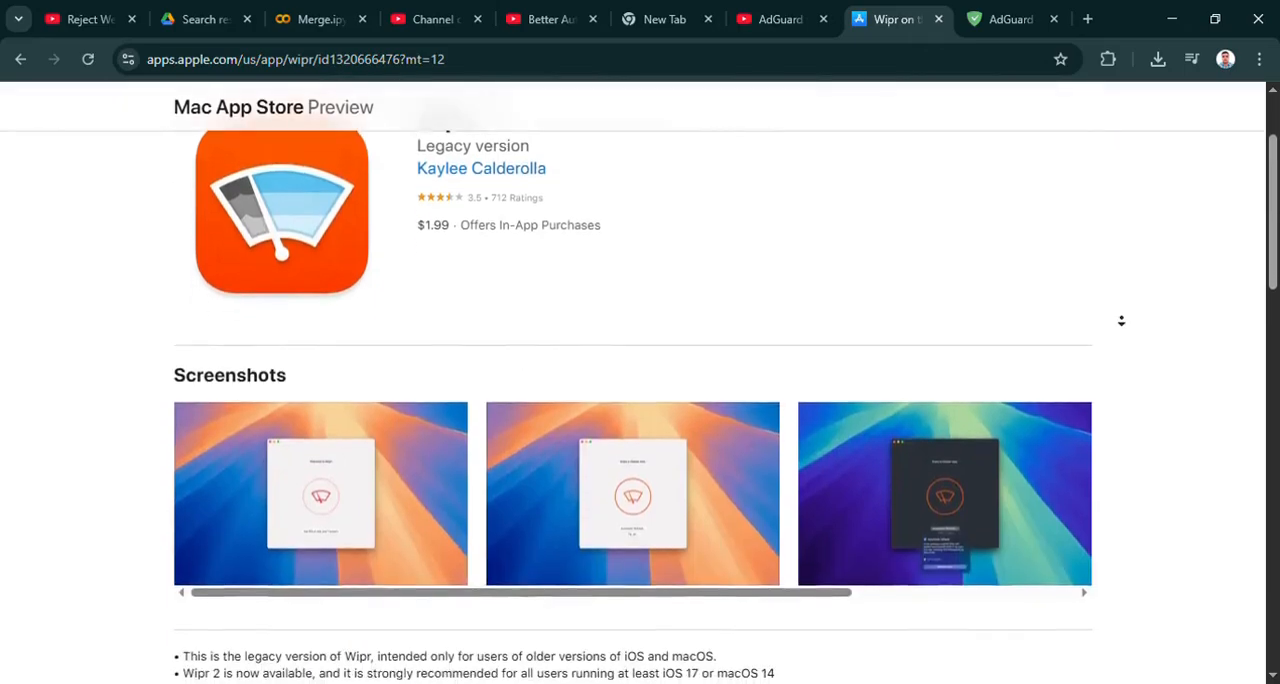
scroll("down", 3)
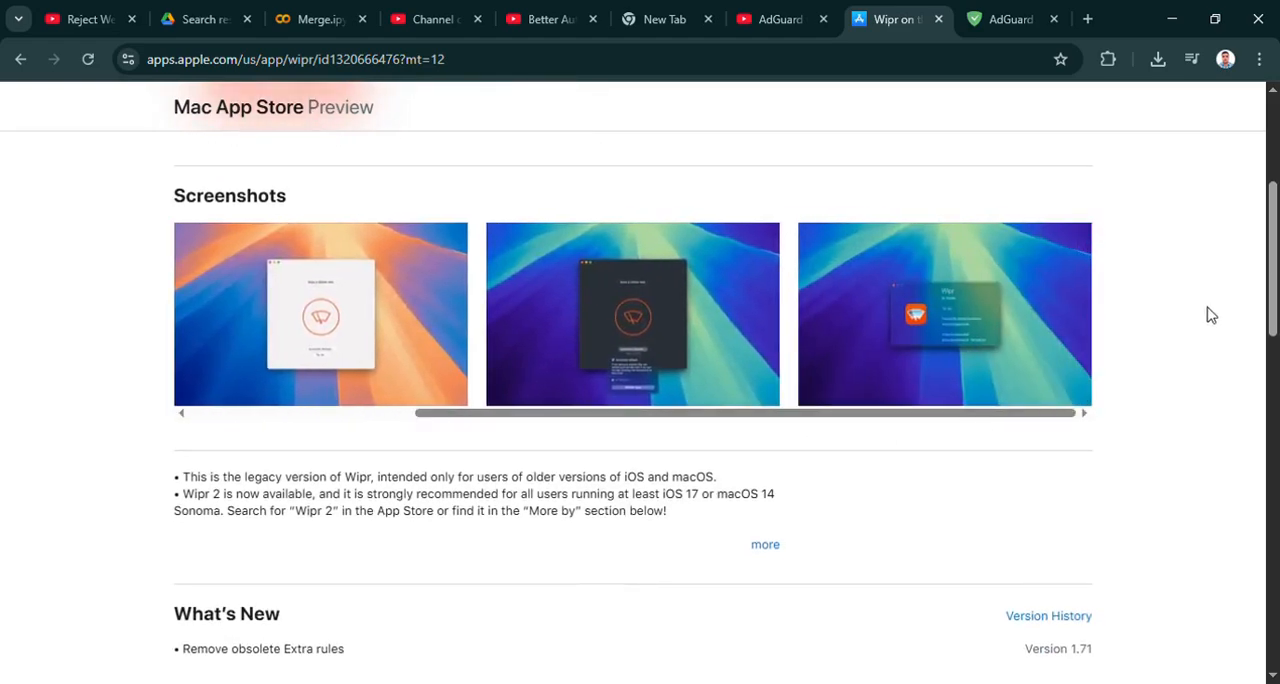
scroll("down", 3)
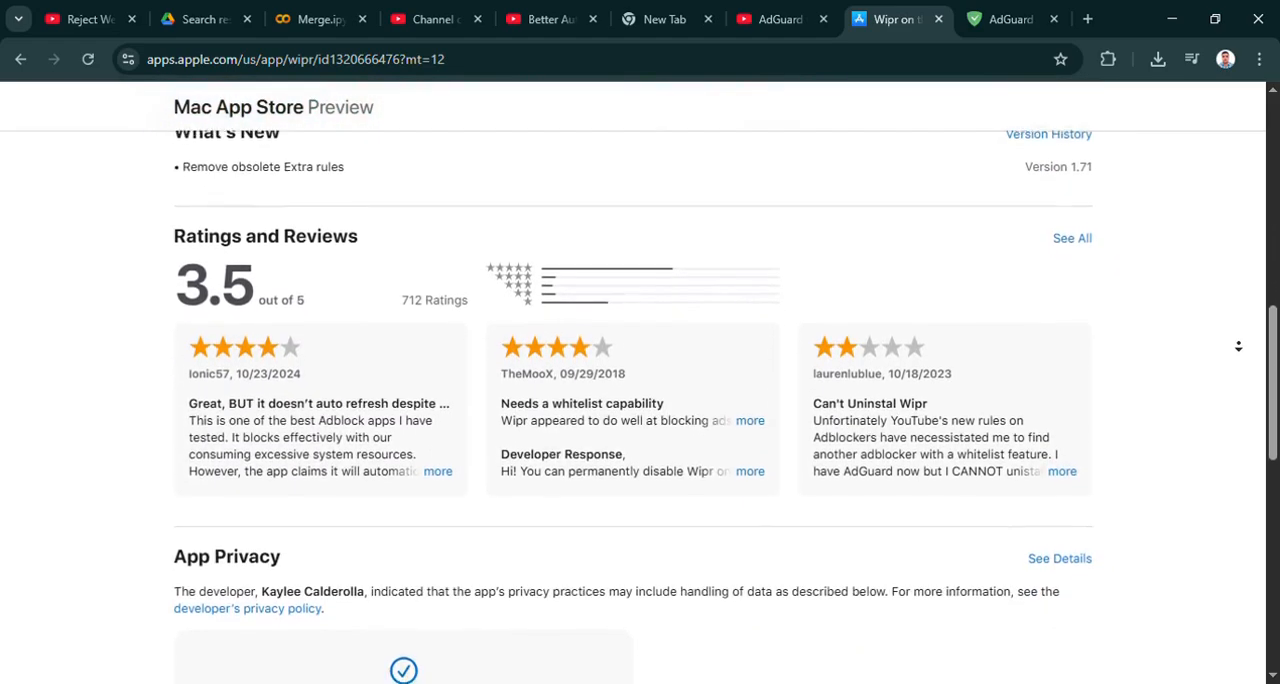
scroll("down", 3)
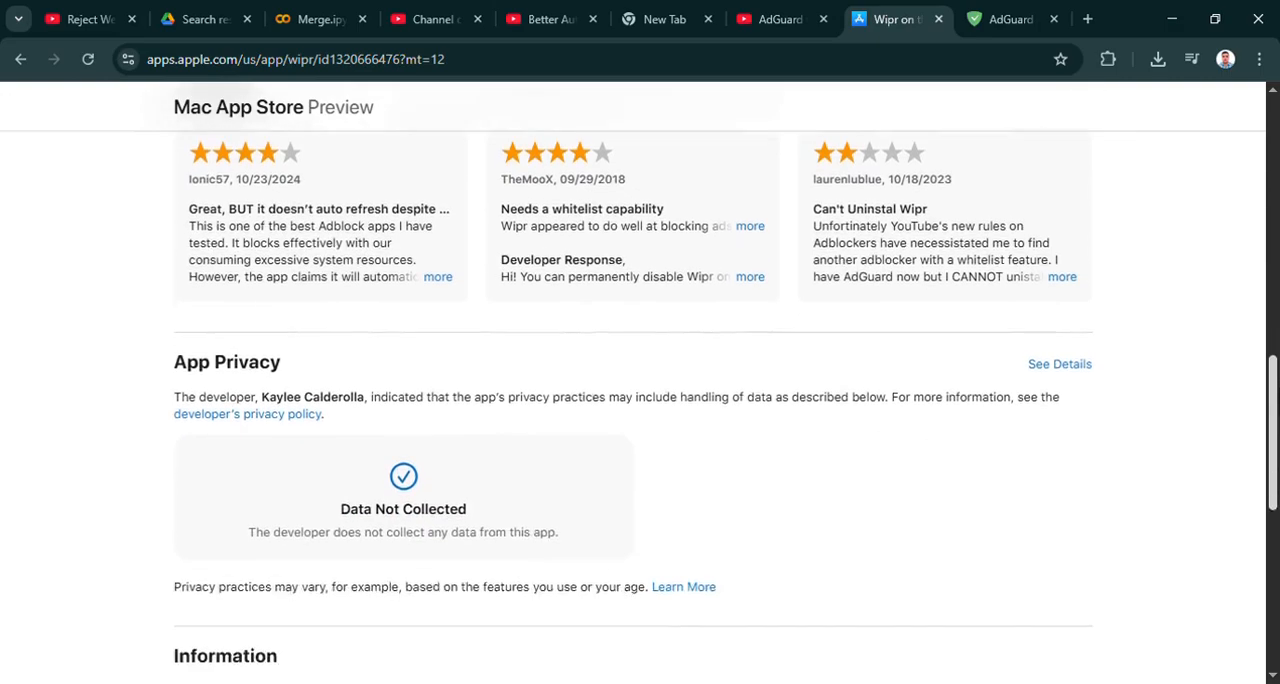
scroll("up", 3)
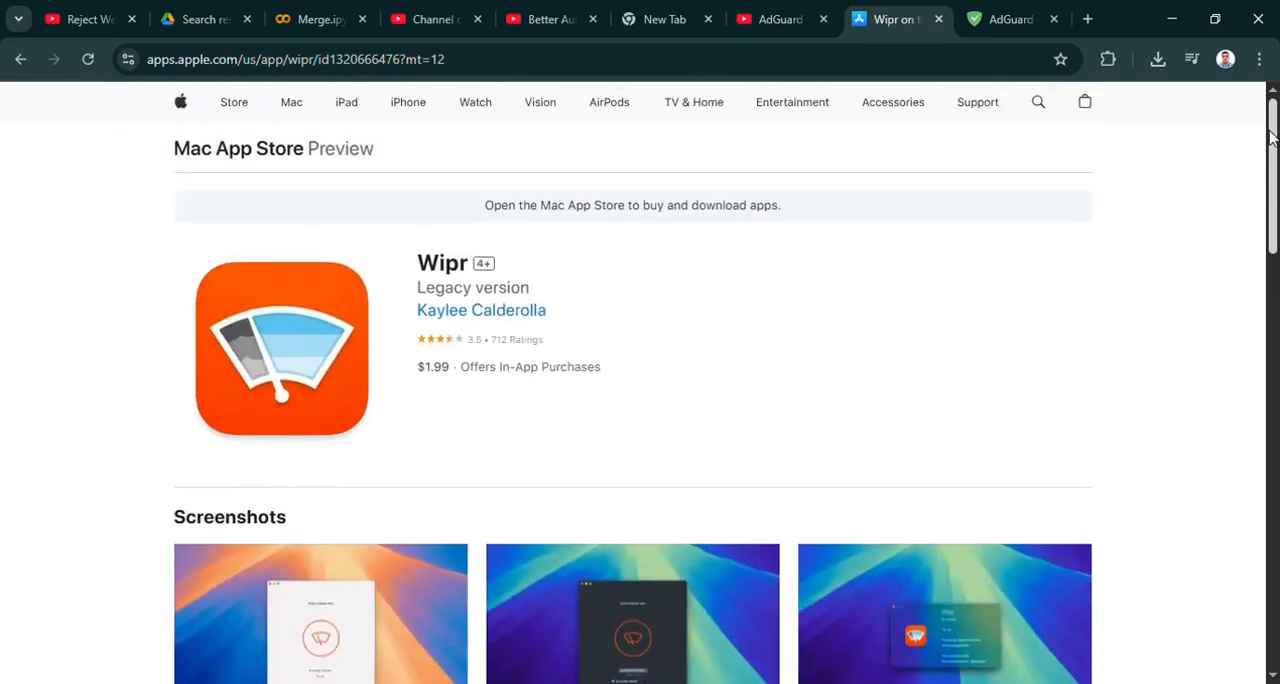
Switch to the AdGuard tab and browse the welcome page through features, reviews, comparison and news to AdGuard Mail for Windows
left_click(1012, 19)
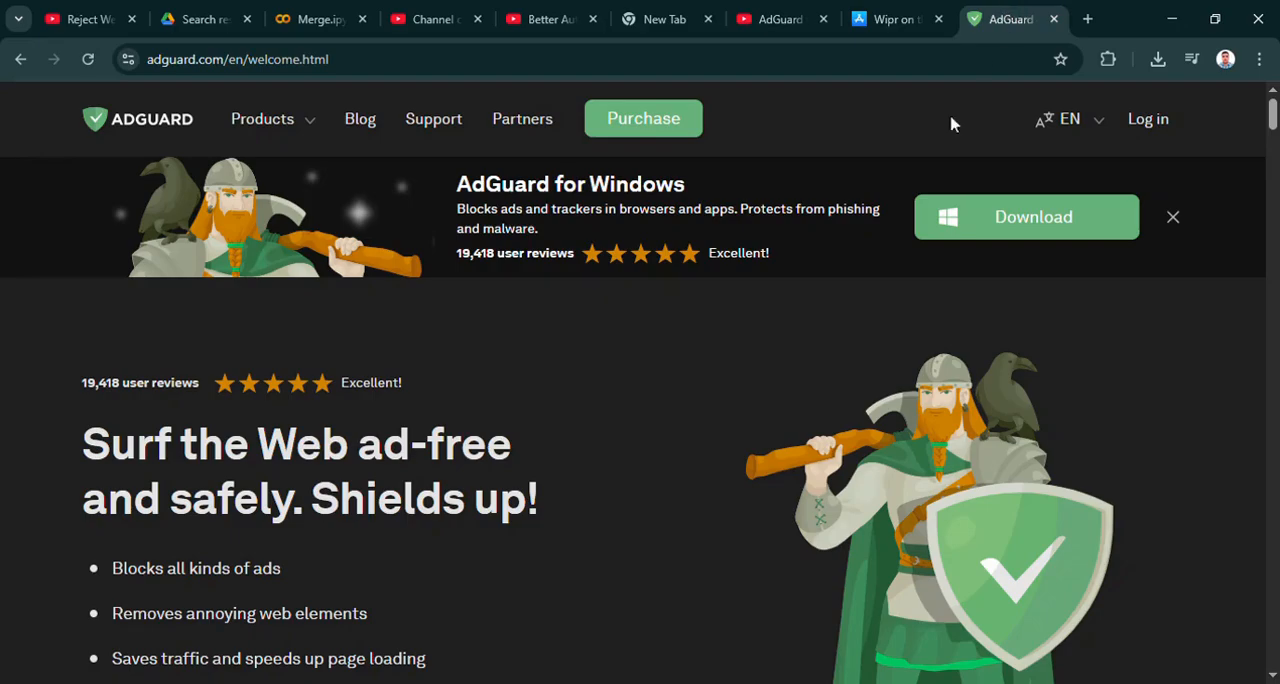
mouse_move(1218, 330)
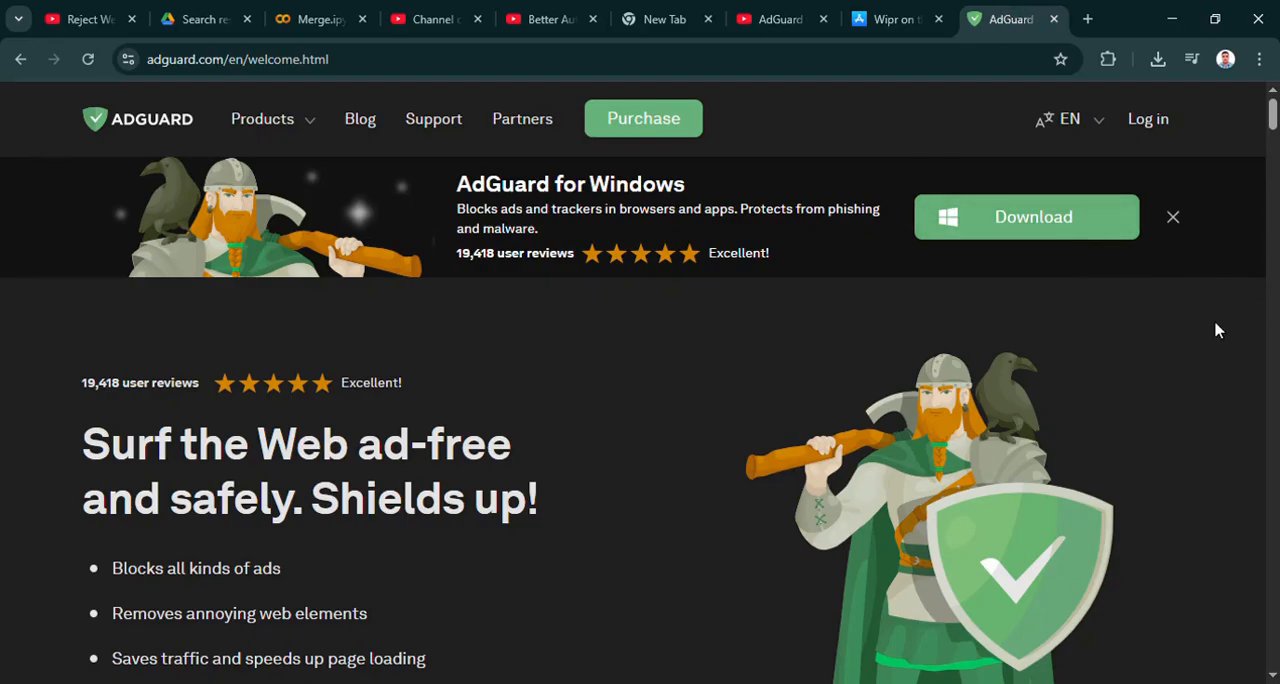
scroll("down", 3)
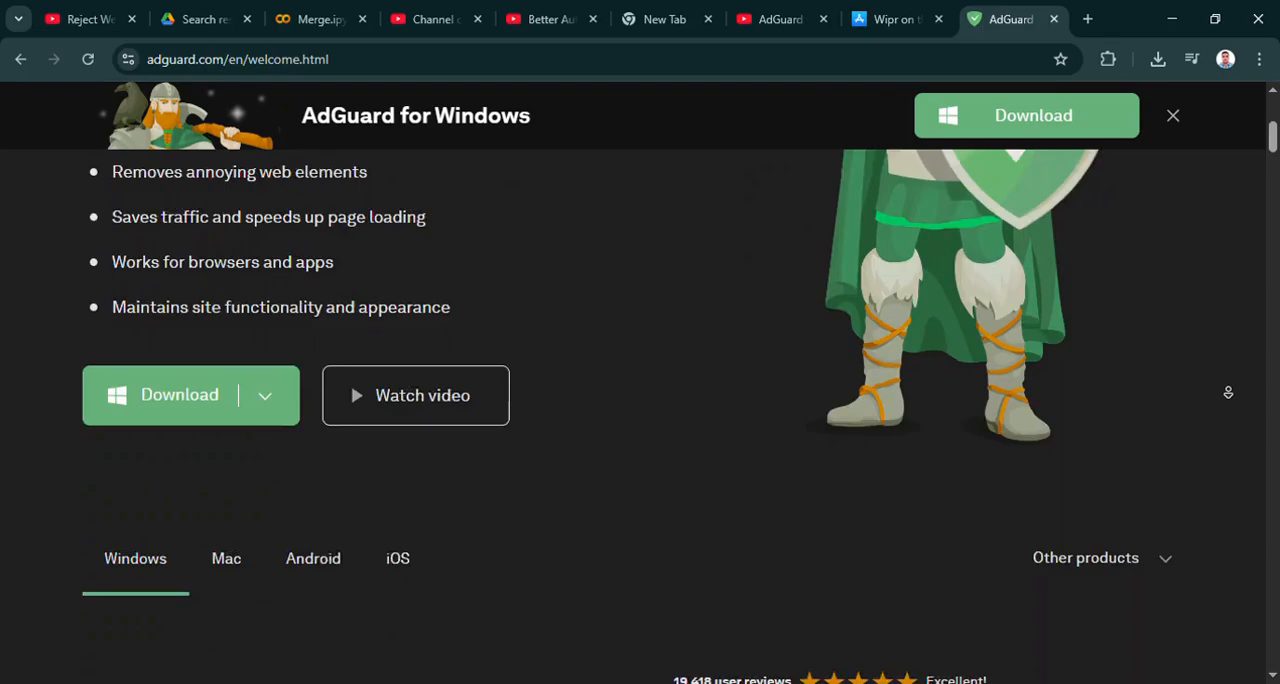
scroll("down", 3)
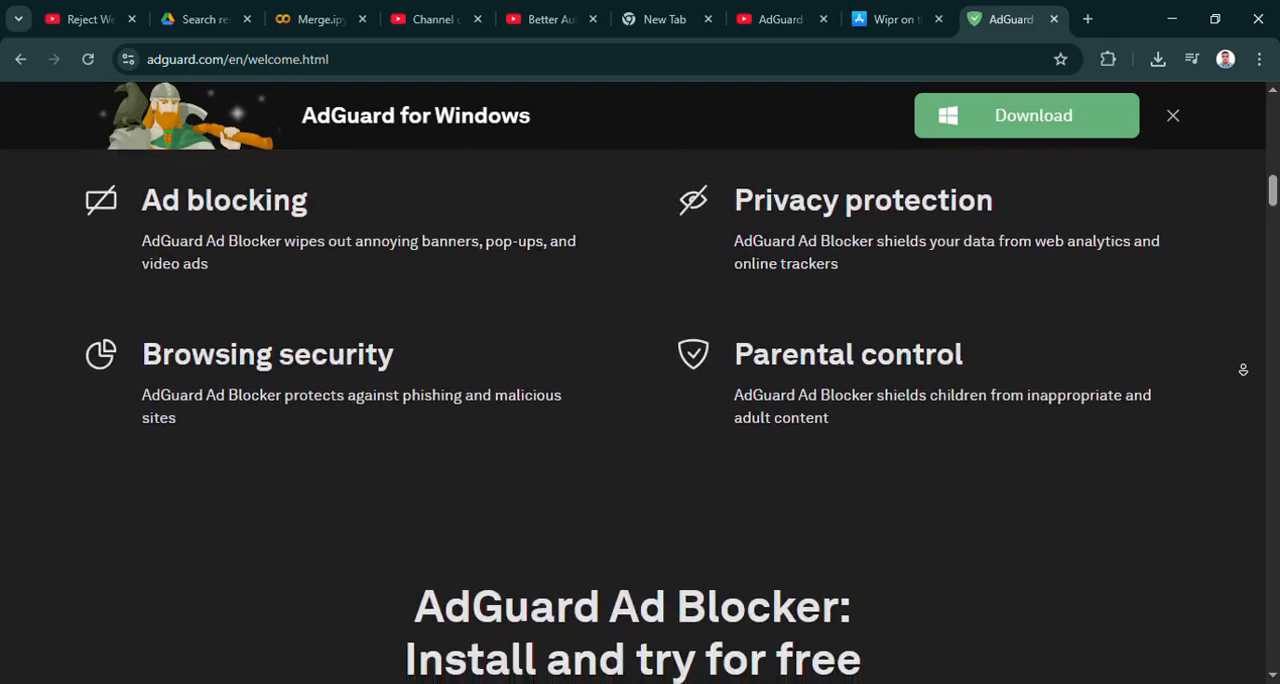
scroll("down", 3)
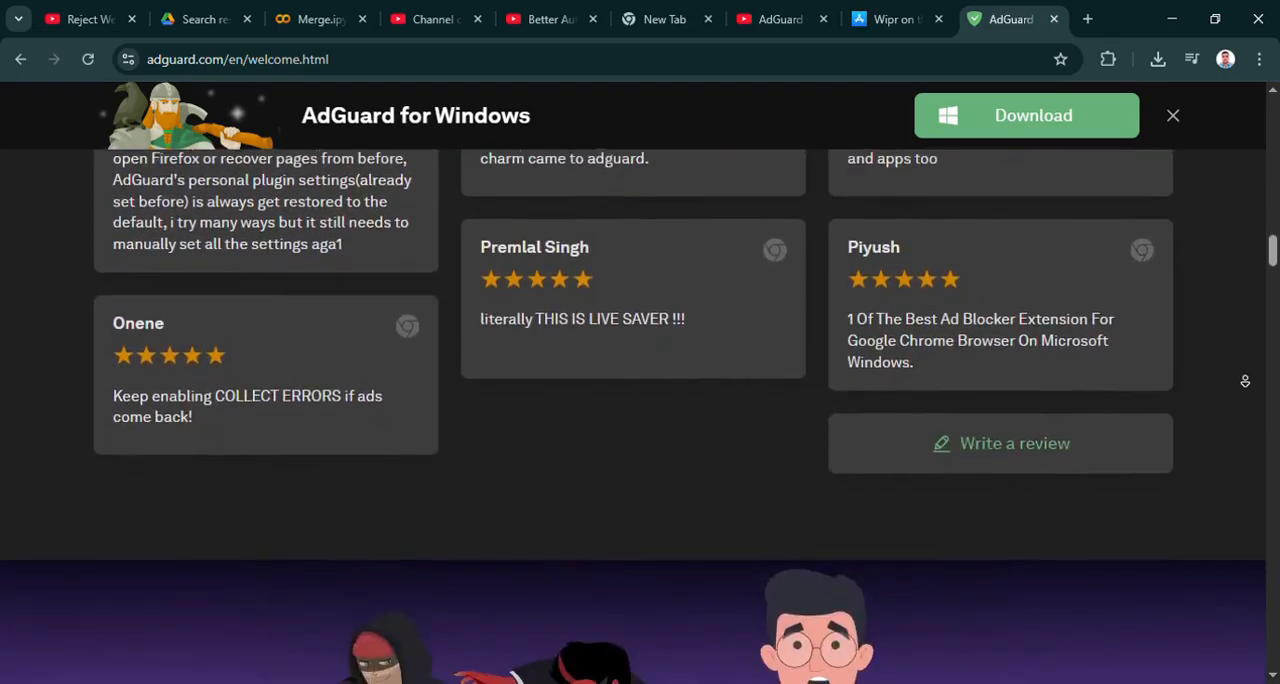
scroll("up", 3)
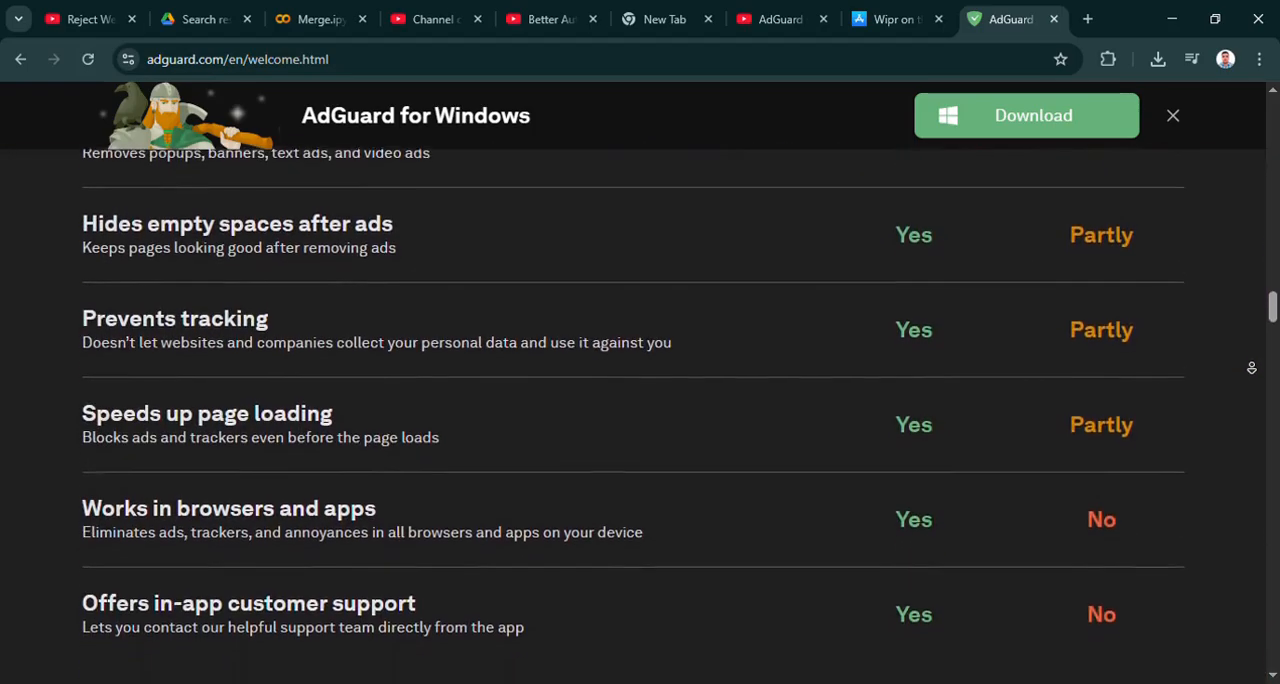
scroll("down", 3)
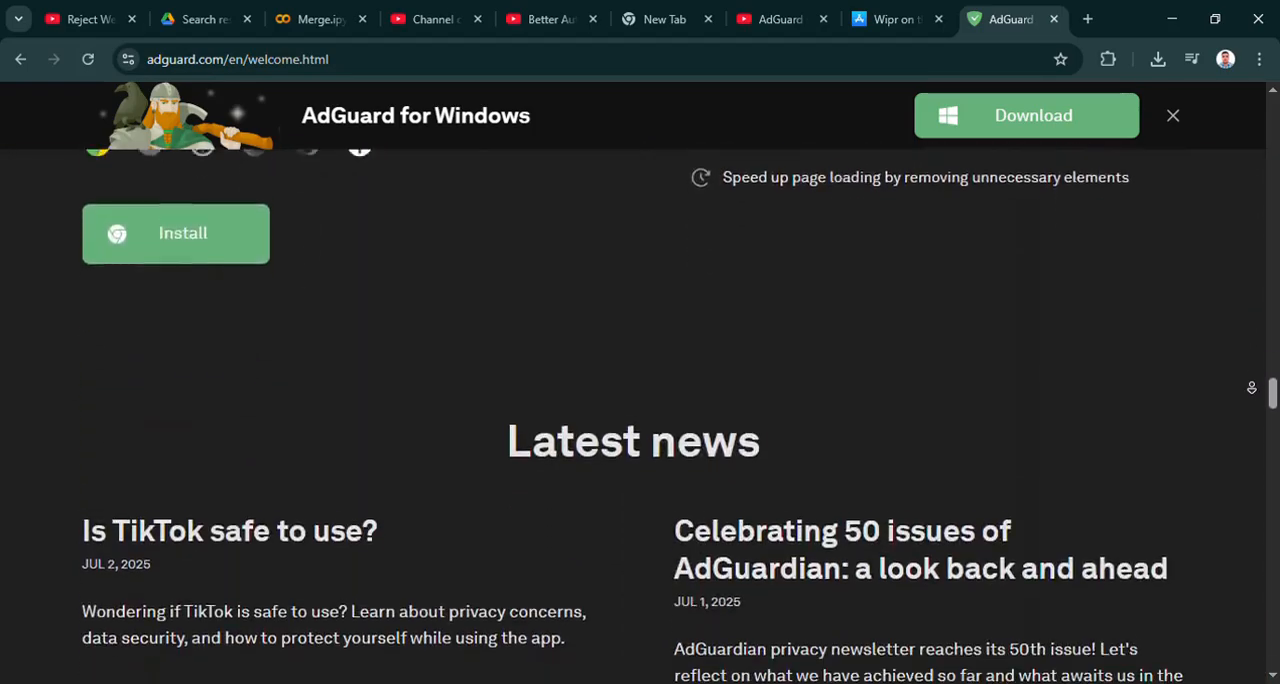
scroll("up", 3)
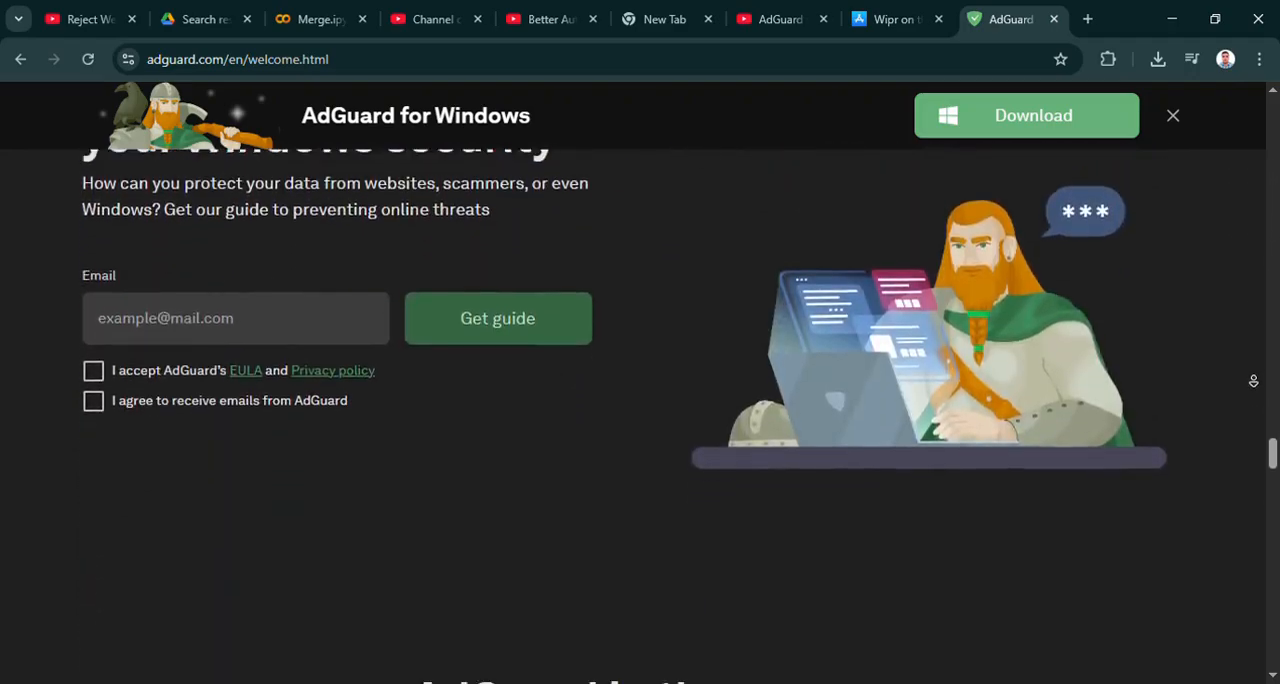
scroll("down", 3)
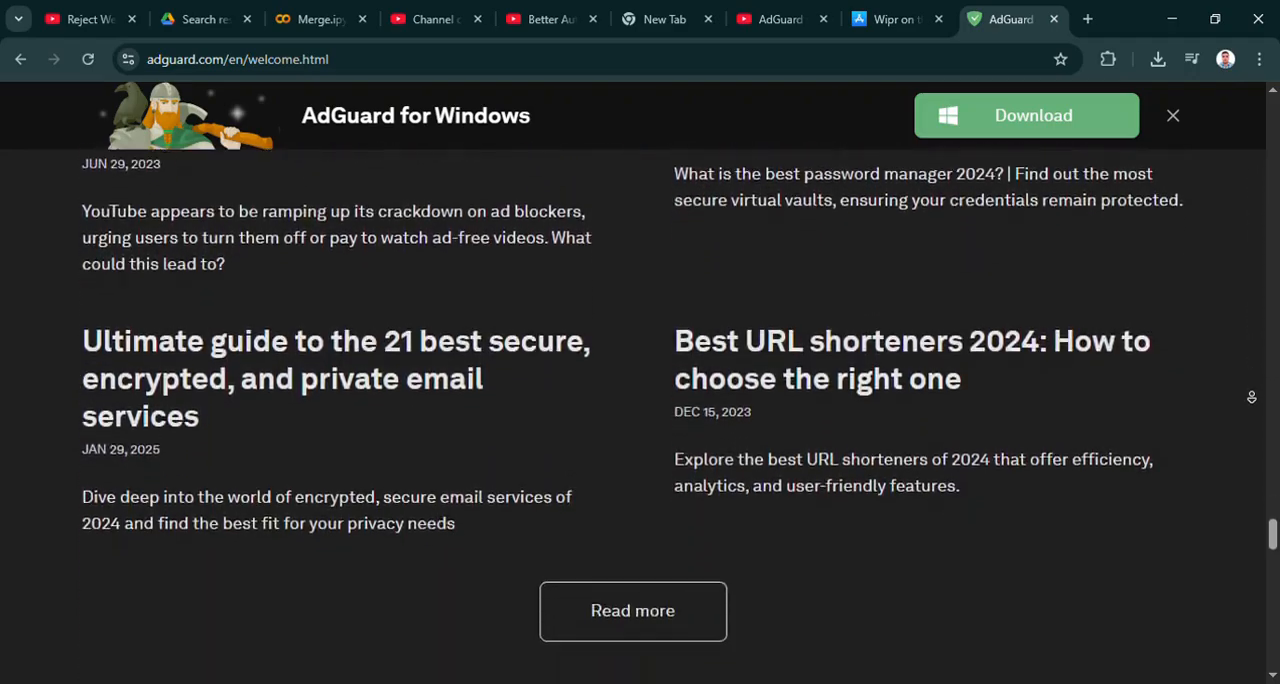
scroll("up", 3)
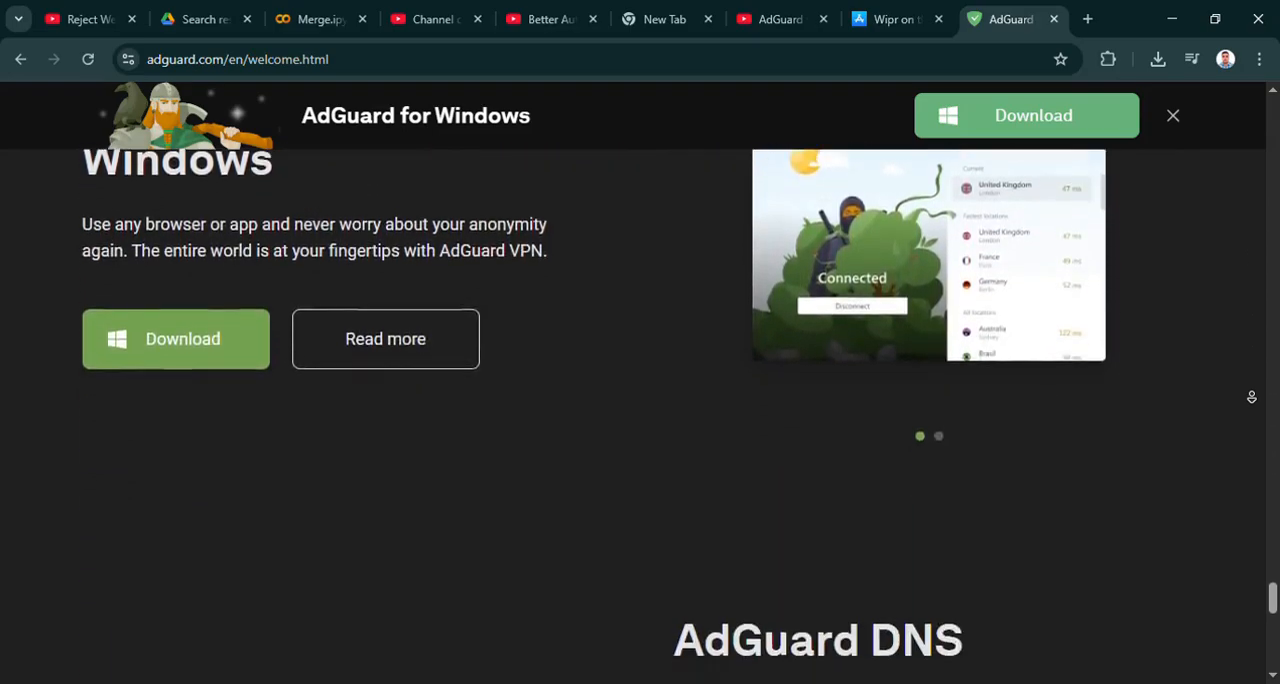
scroll("up", 3)
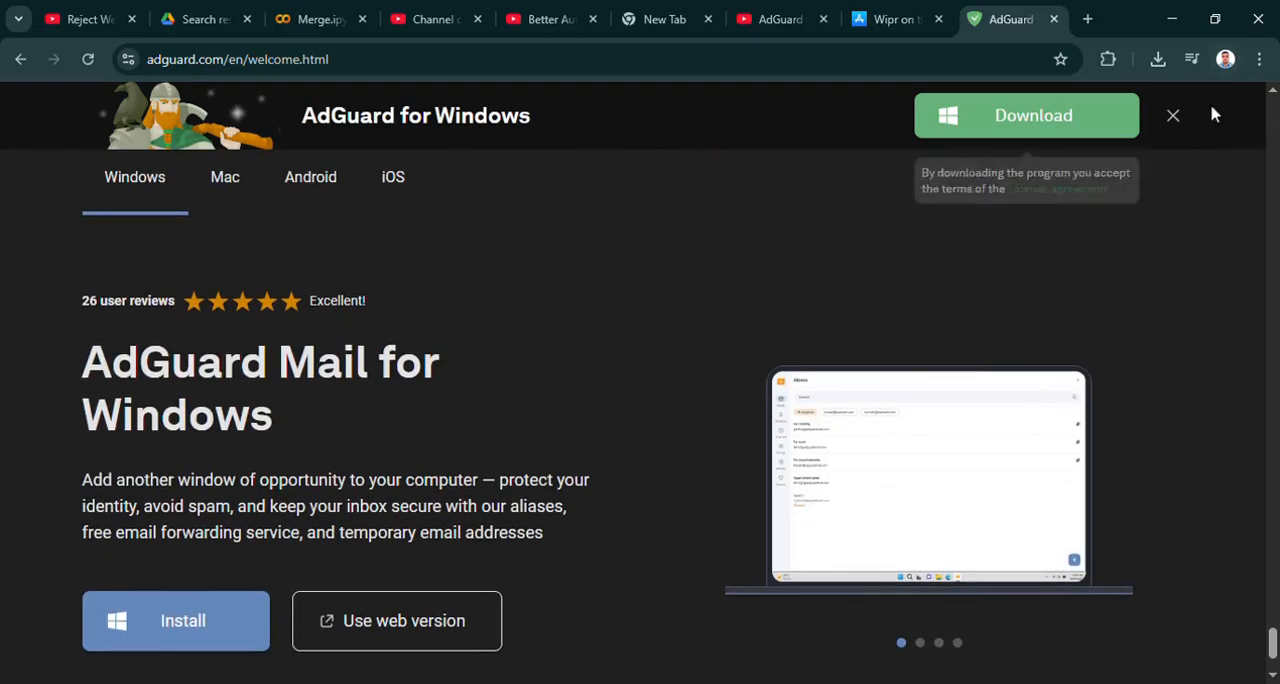
mouse_move(1197, 122)
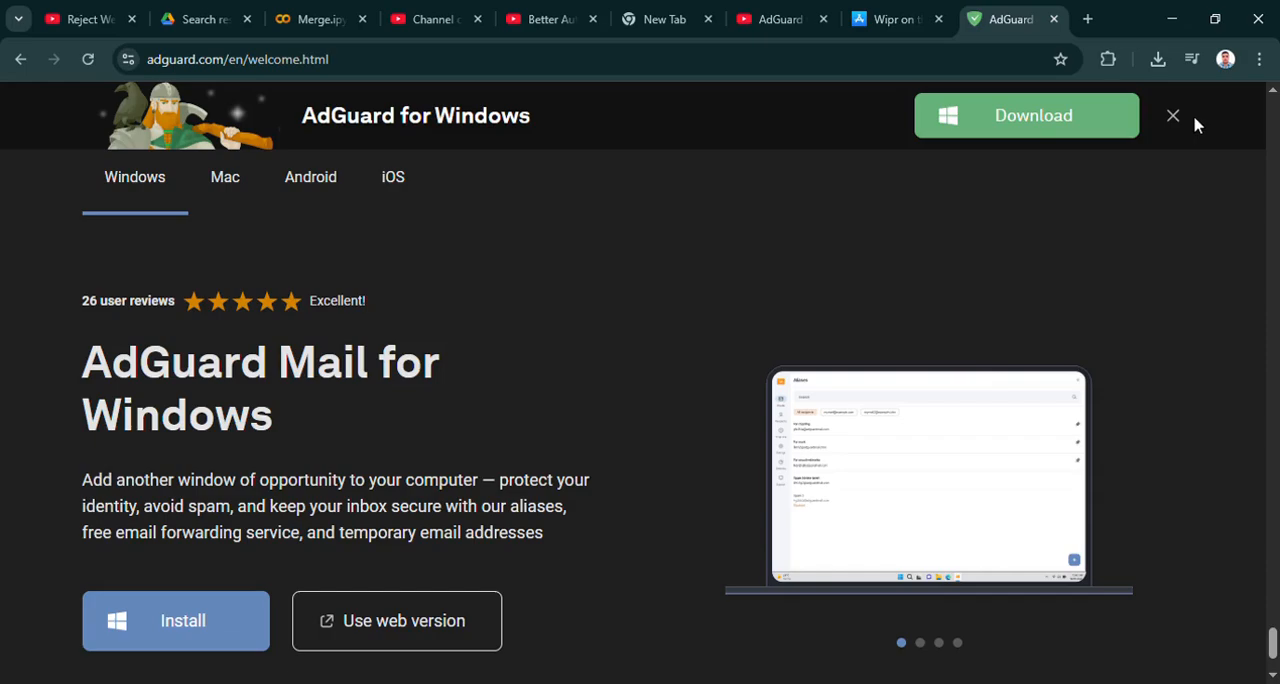
Switch to the Wipr App Store tab, scroll down through screenshots to Ratings and Reviews, then back to the top
left_click(895, 19)
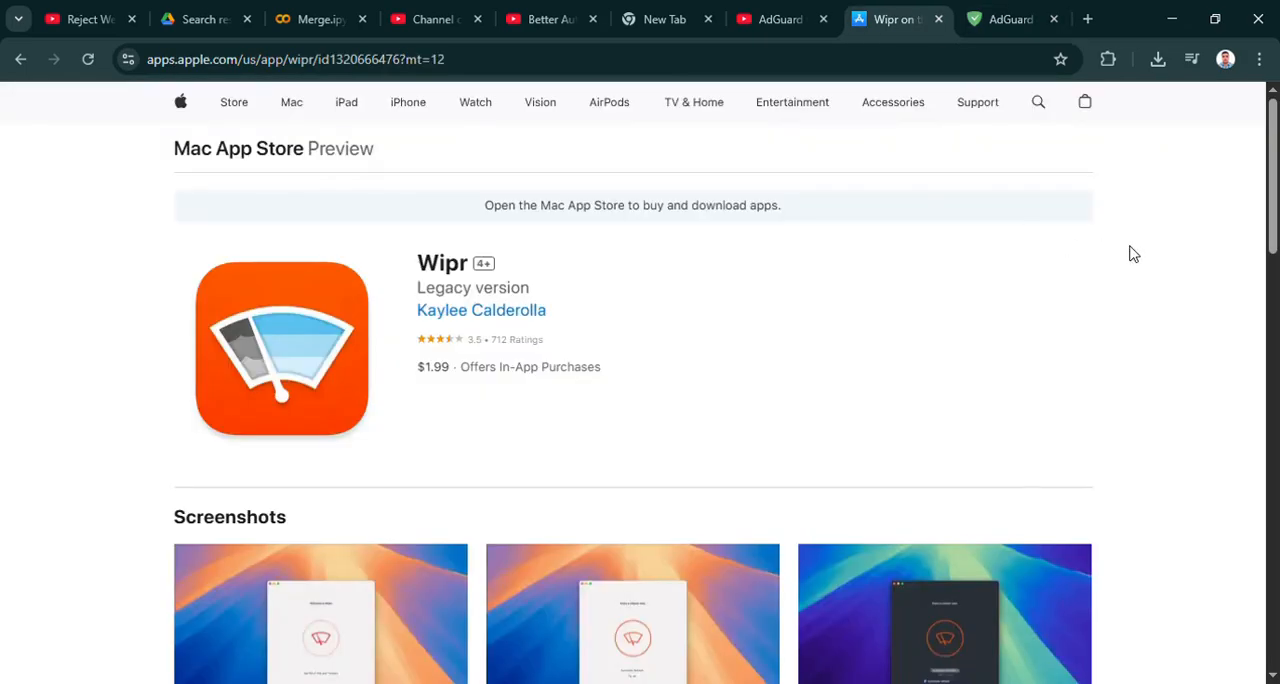
scroll("down", 3)
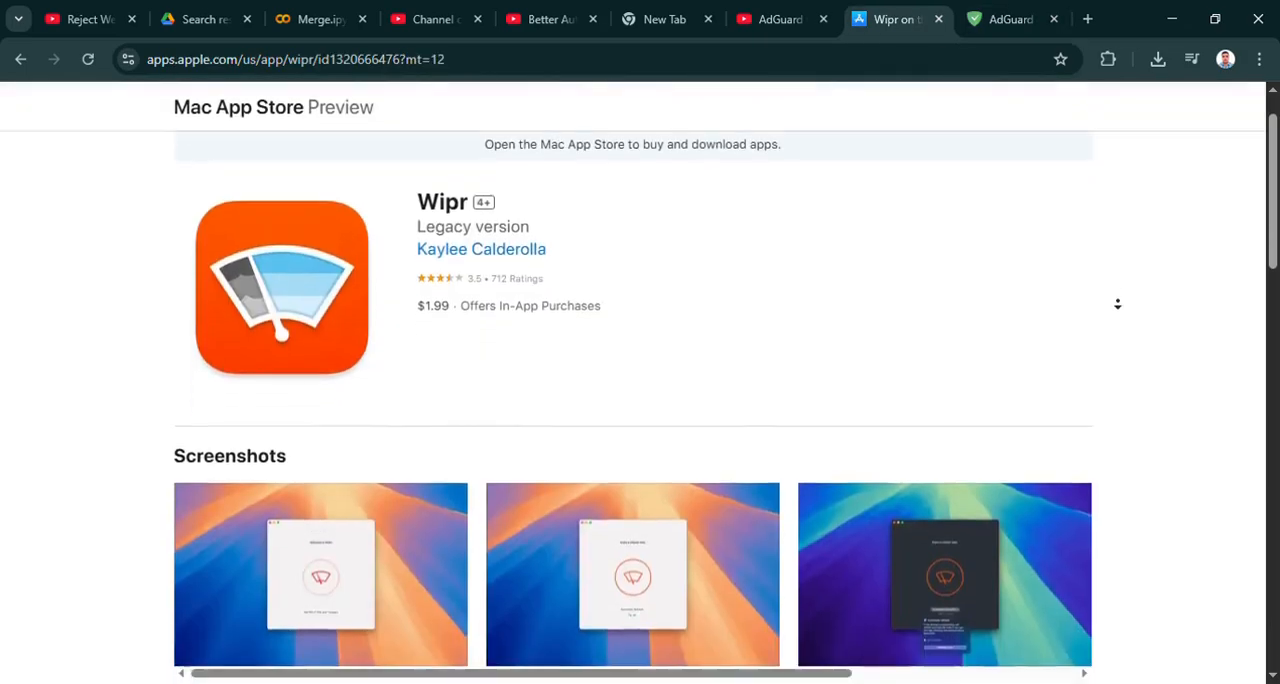
scroll("down", 3)
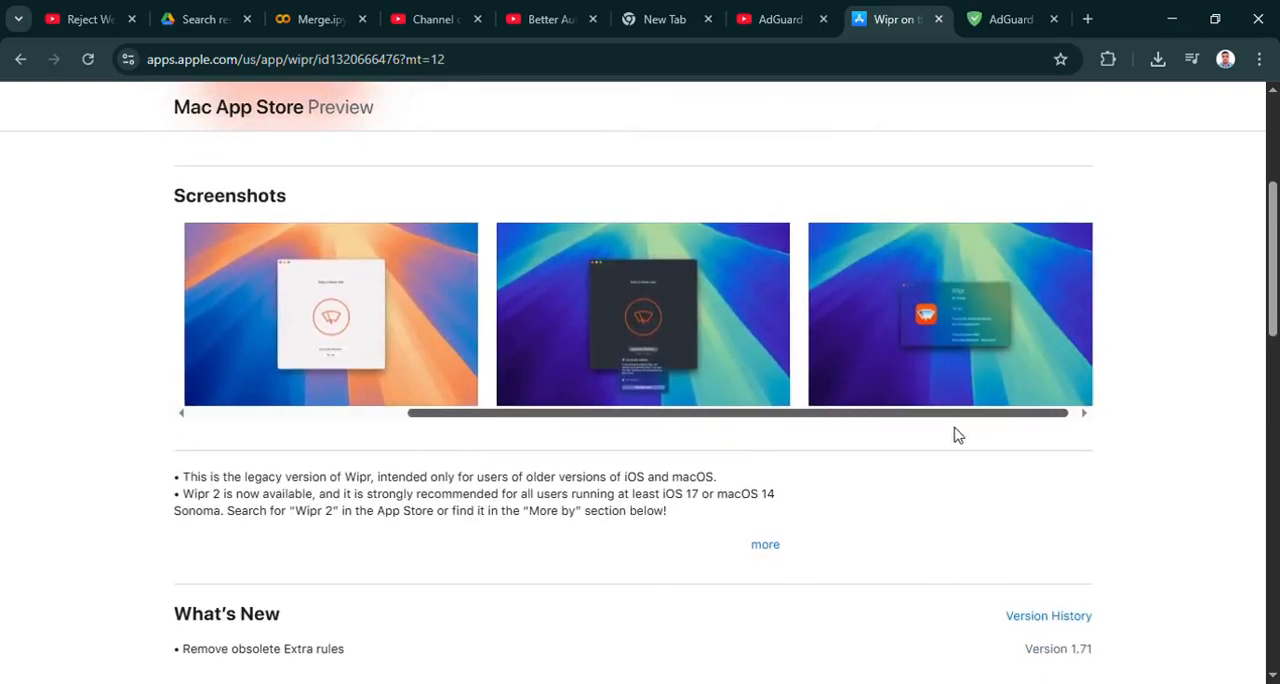
scroll("down", 3)
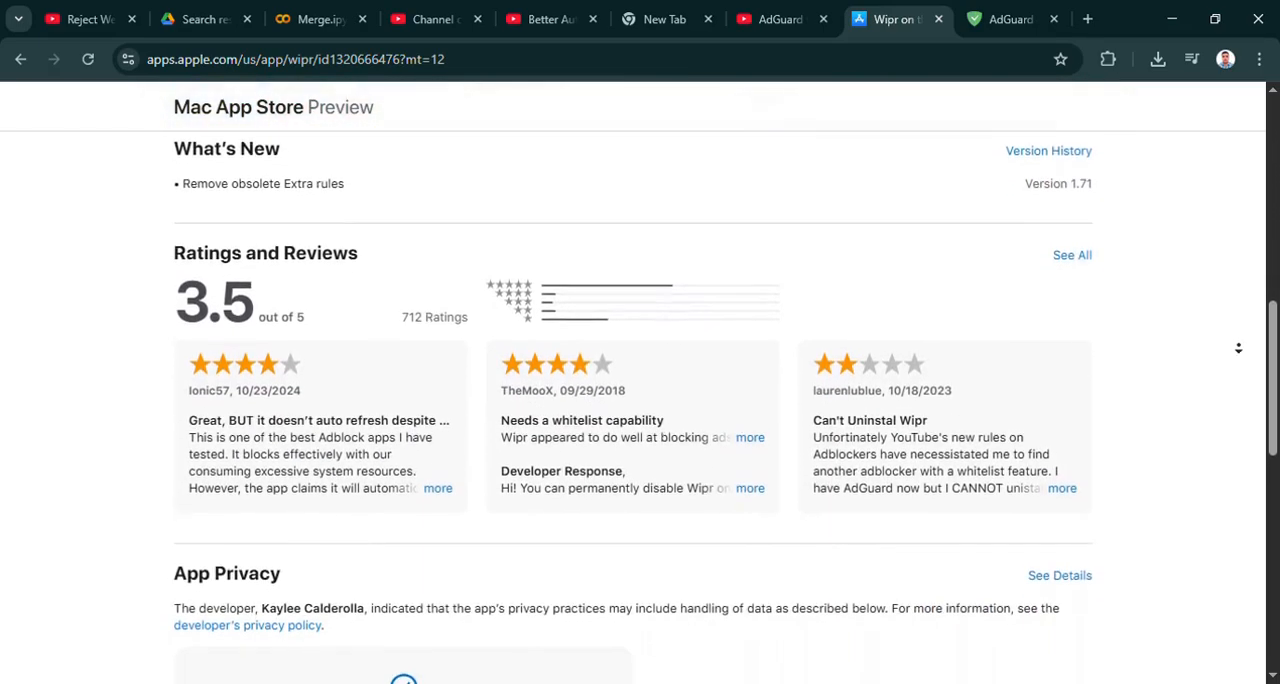
scroll("down", 3)
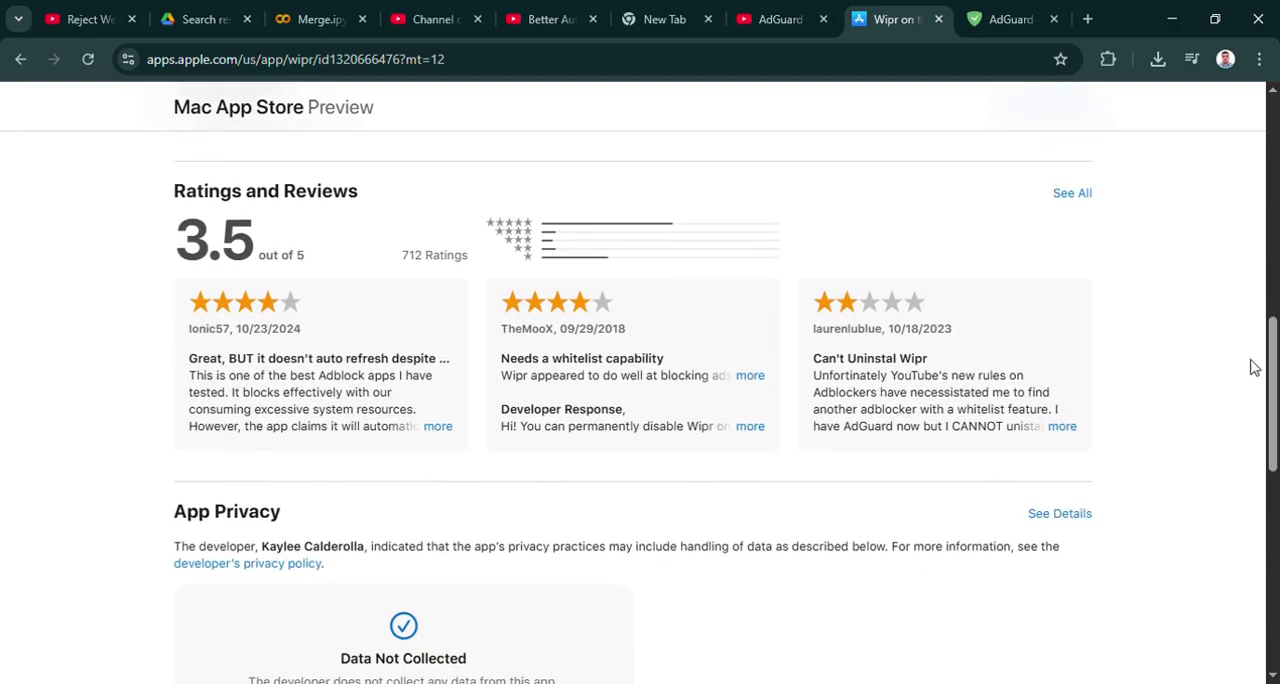
scroll("up", 3)
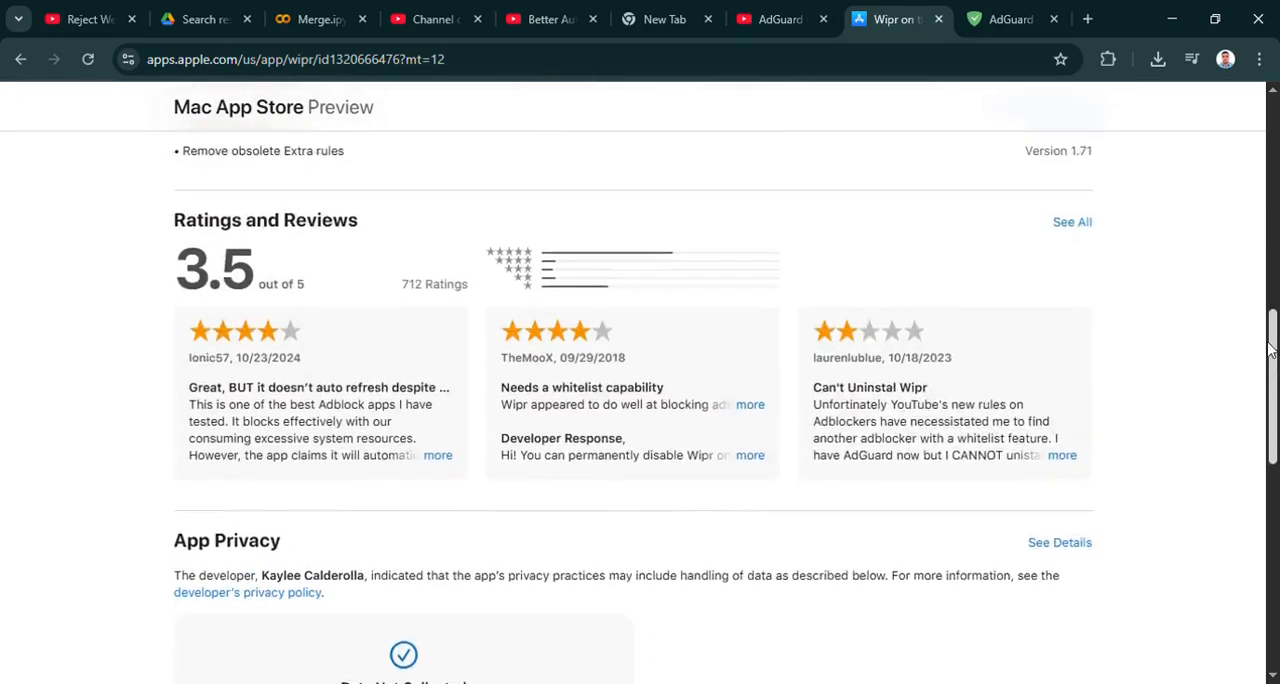
scroll("up", 3)
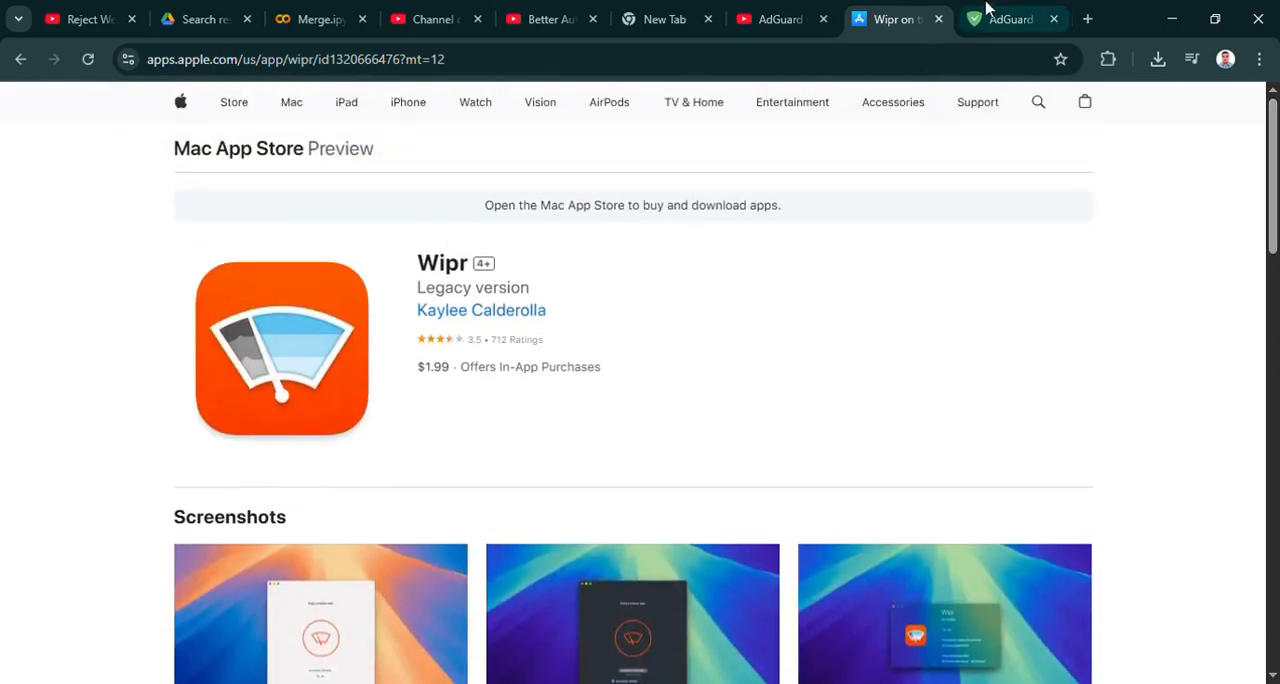
Switch to the AdGuard tab and scroll the welcome page past features, comparison table and blog picks to AdGuard Mail for Windows
left_click(1010, 19)
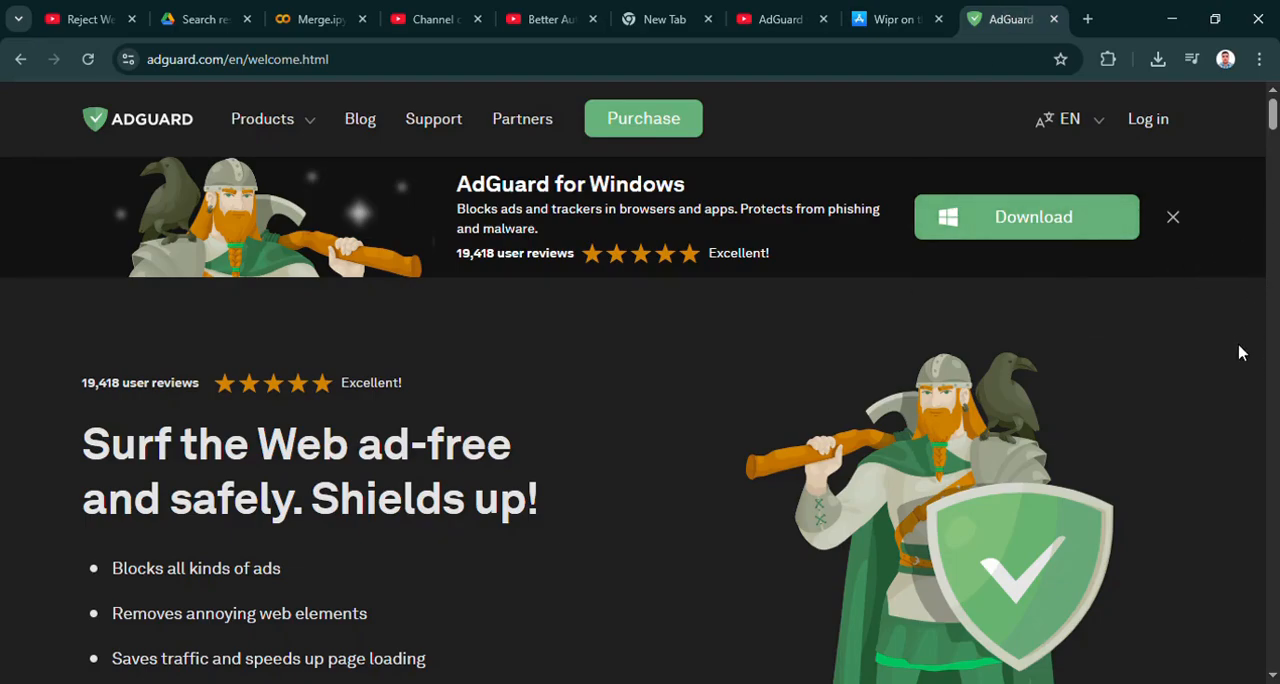
scroll("down", 3)
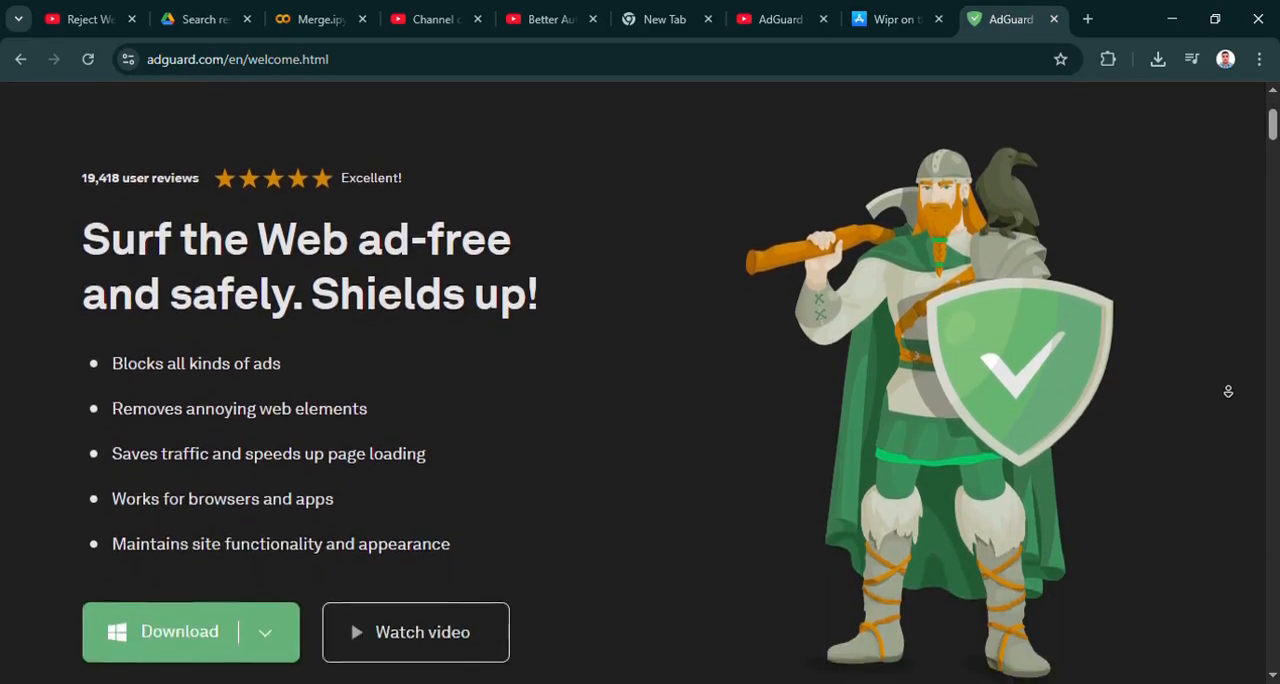
scroll("down", 3)
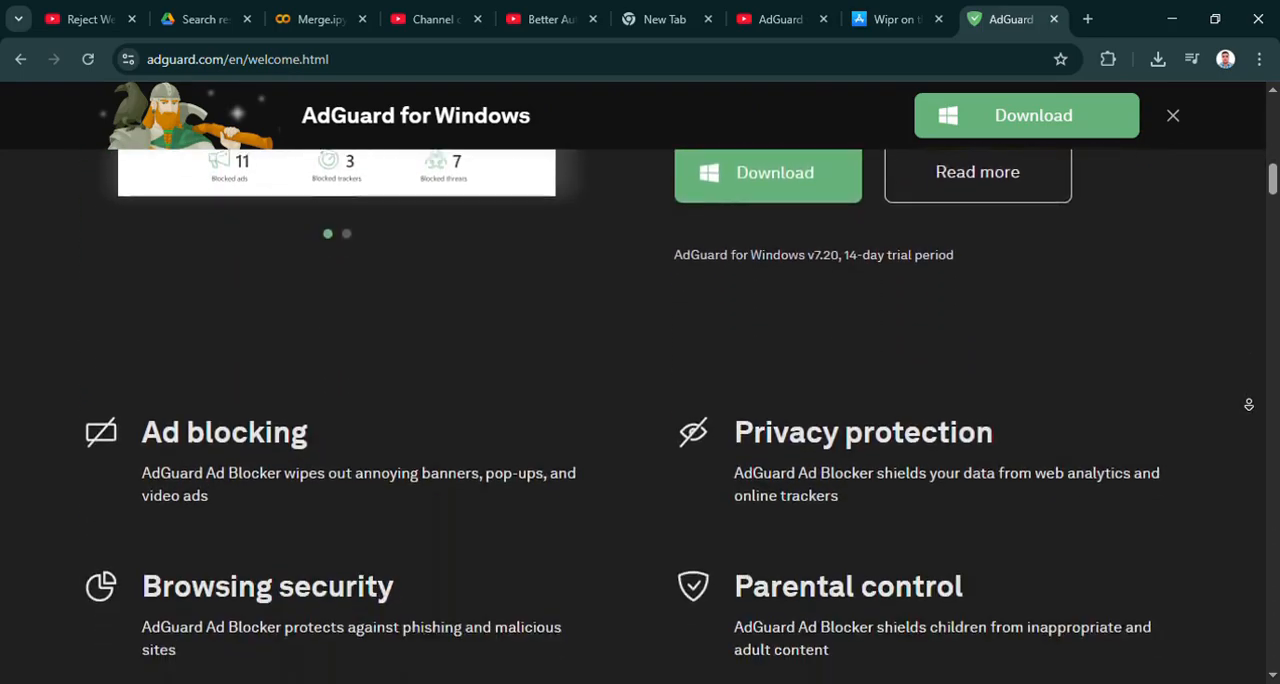
scroll("down", 3)
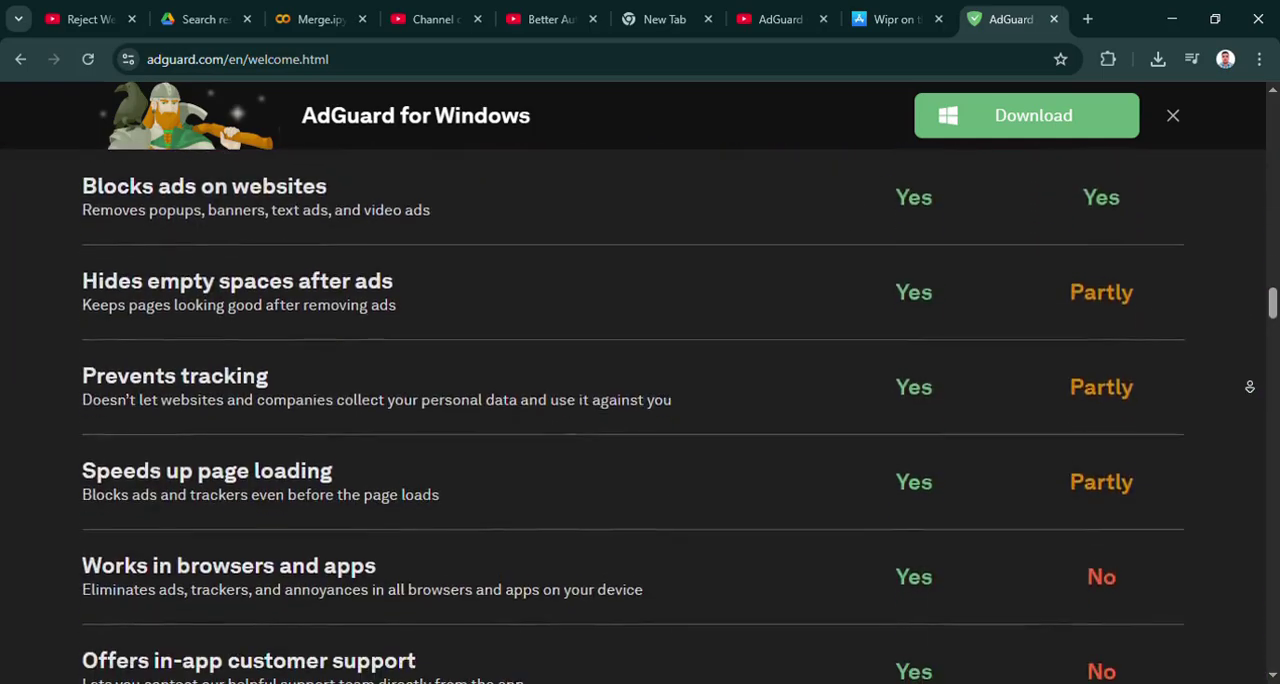
scroll("down", 3)
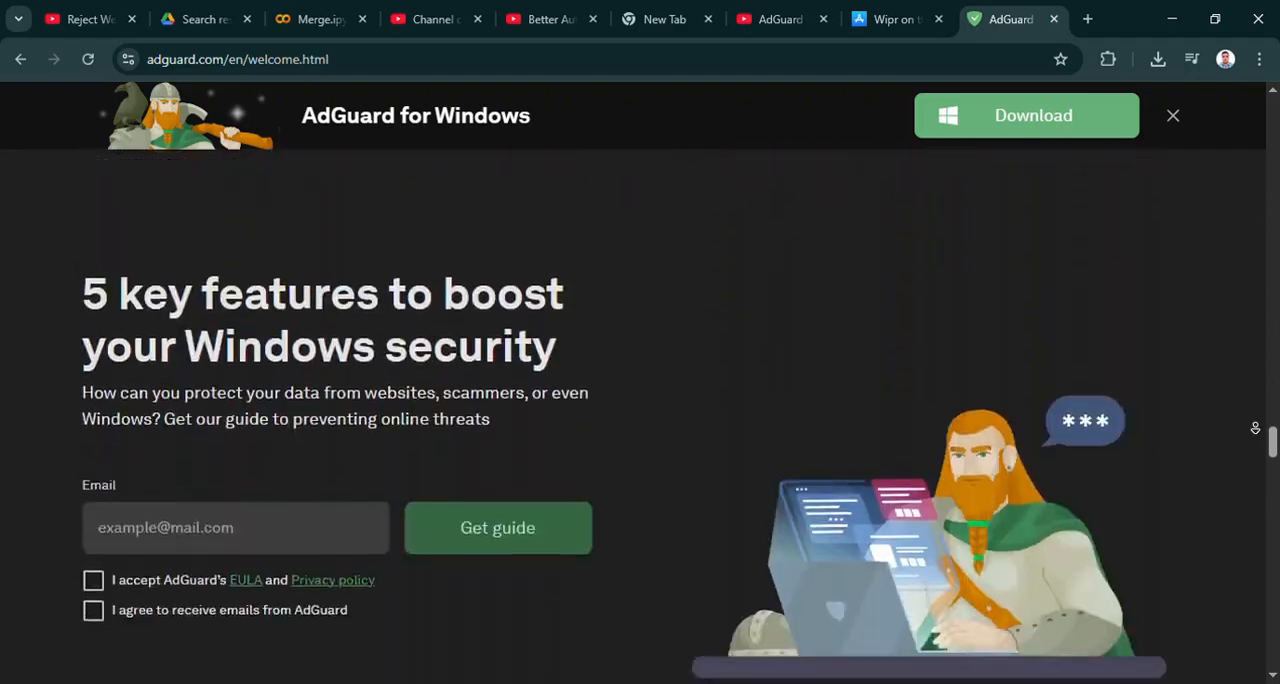
scroll("down", 3)
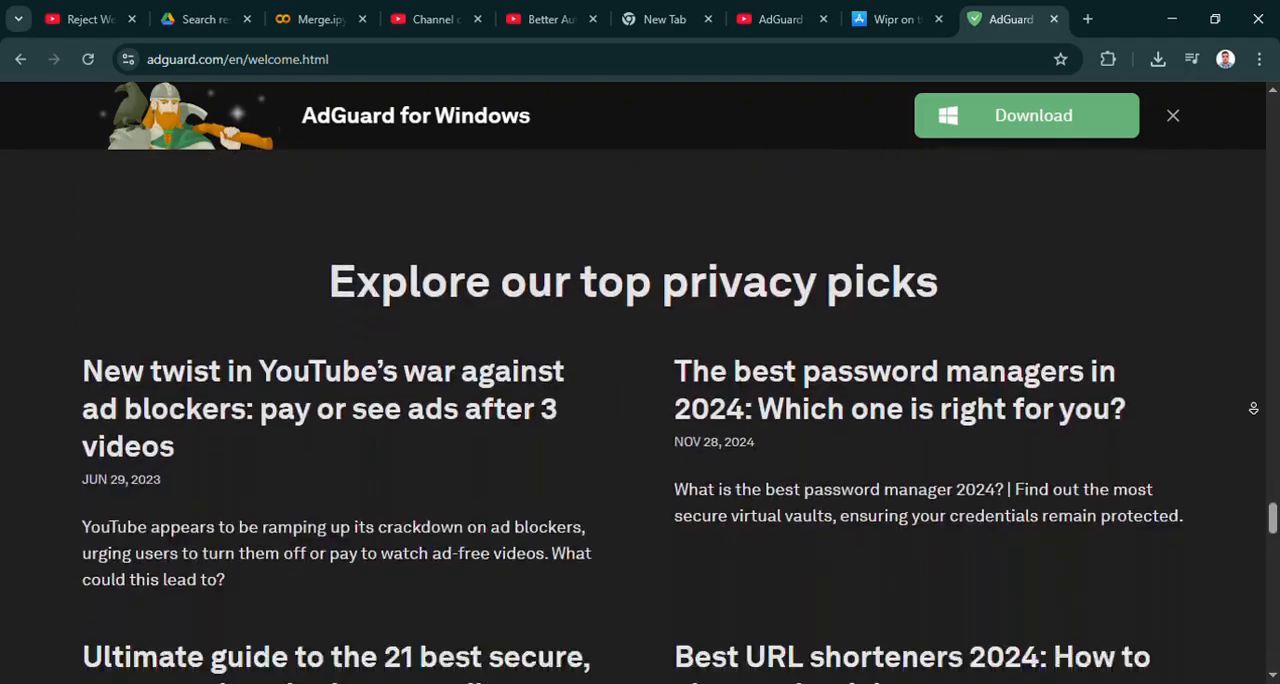
scroll("up", 3)
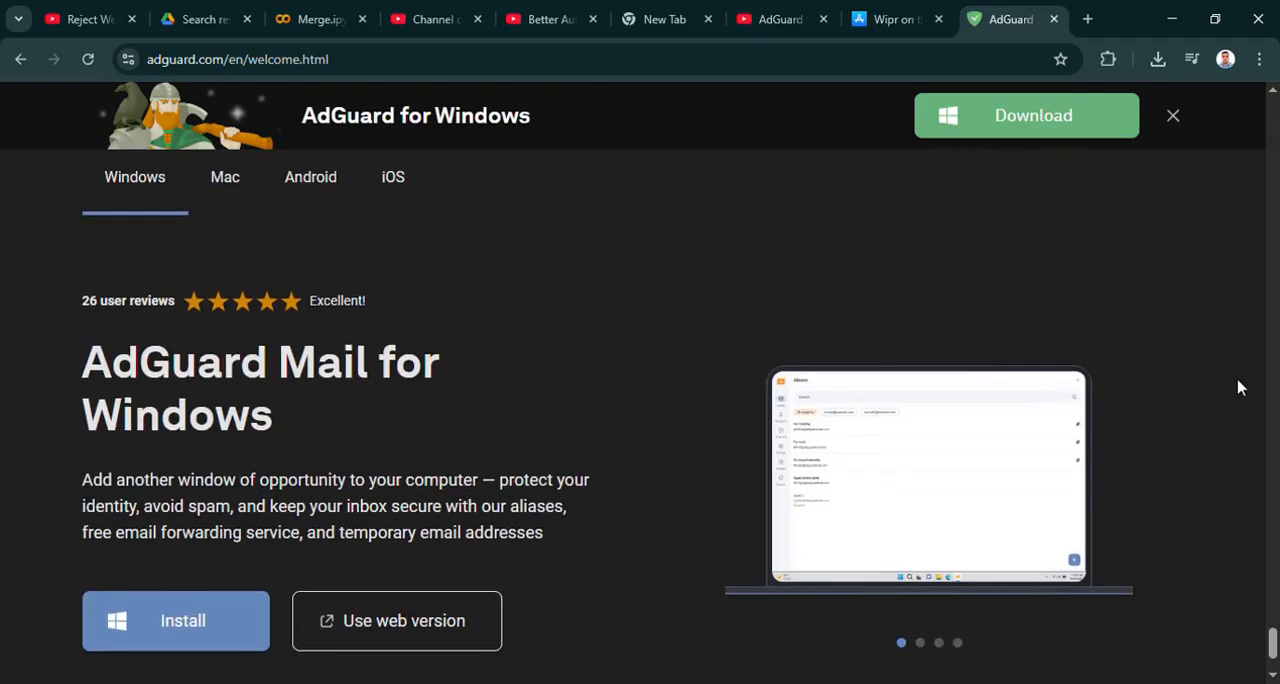
mouse_move(1197, 124)
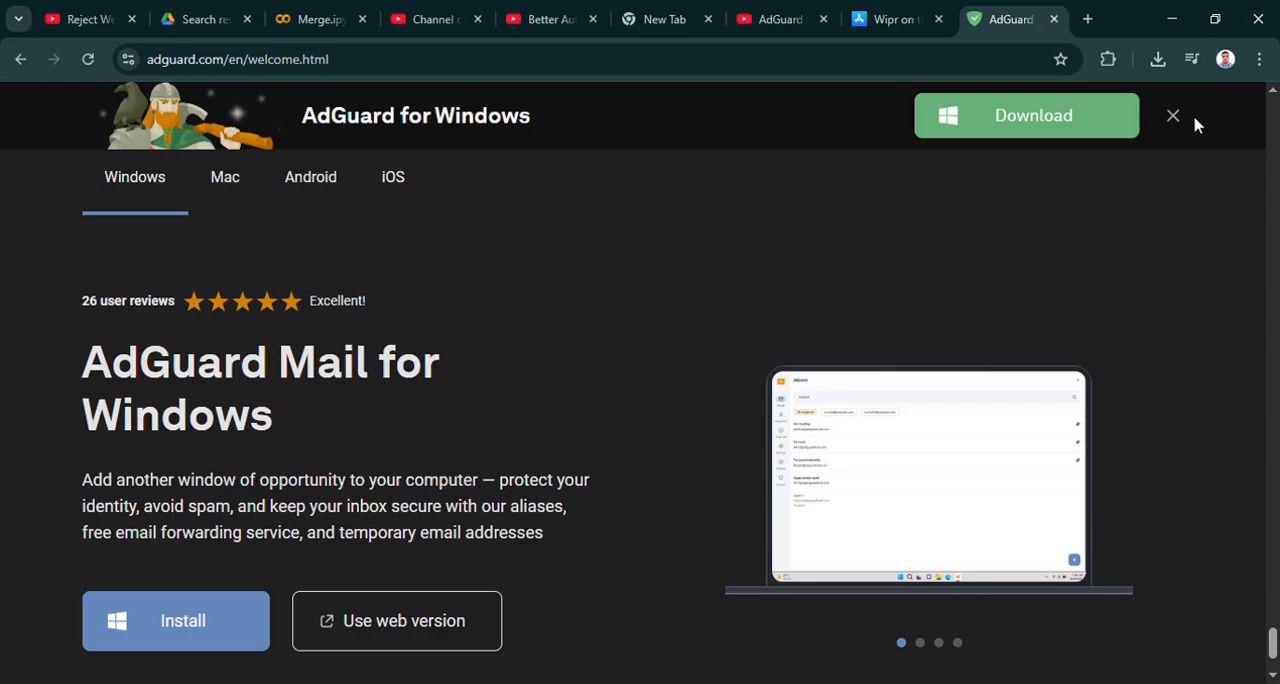
Switch to the Wipr tab, scroll down through reviews, App Privacy and Information, then back toward the top
left_click(890, 19)
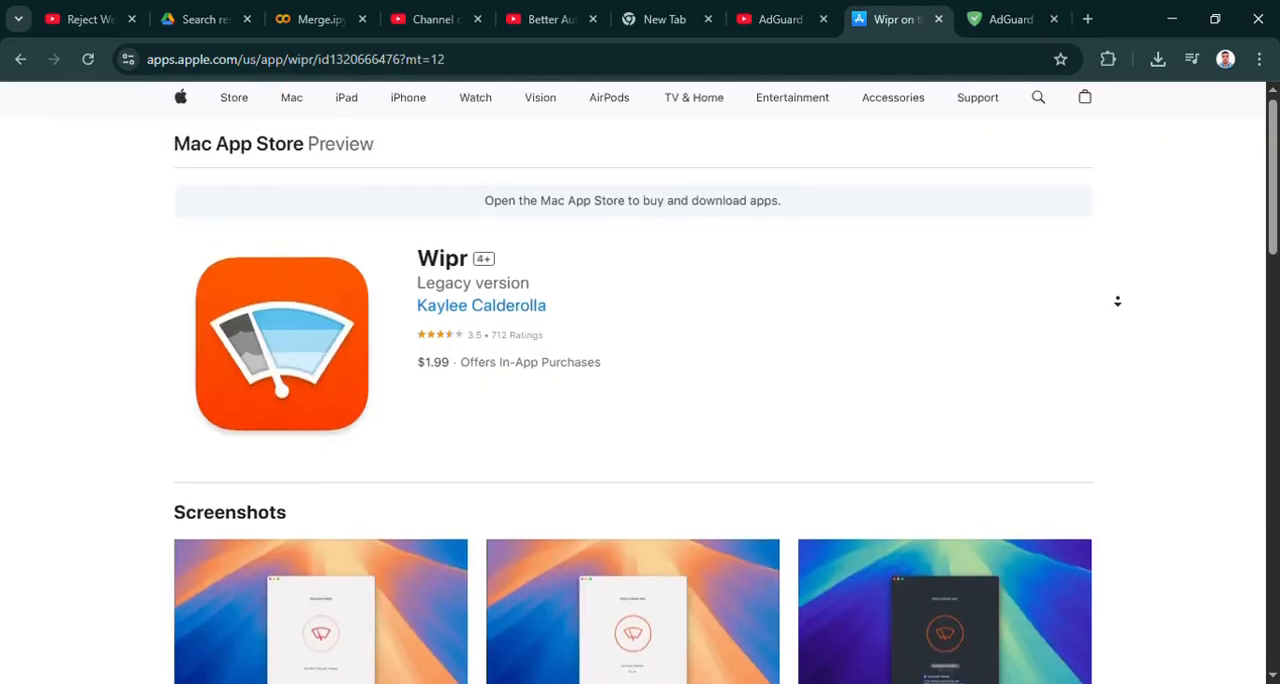
scroll("down", 3)
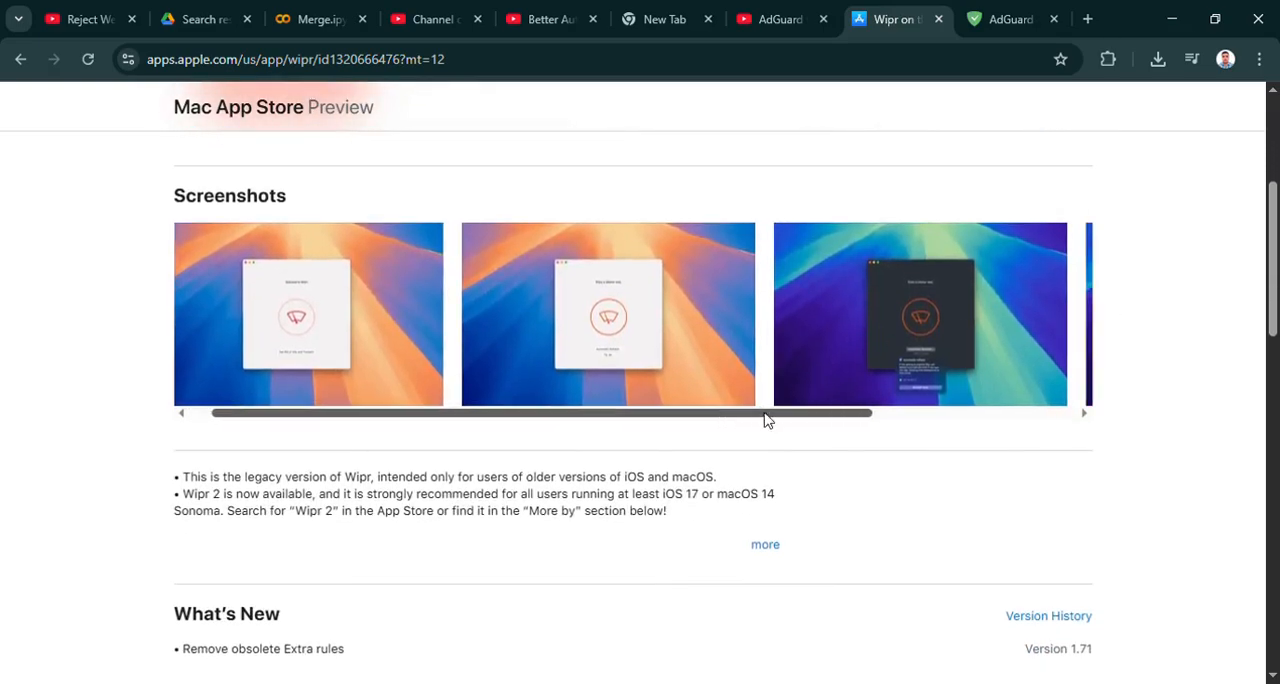
scroll("down", 3)
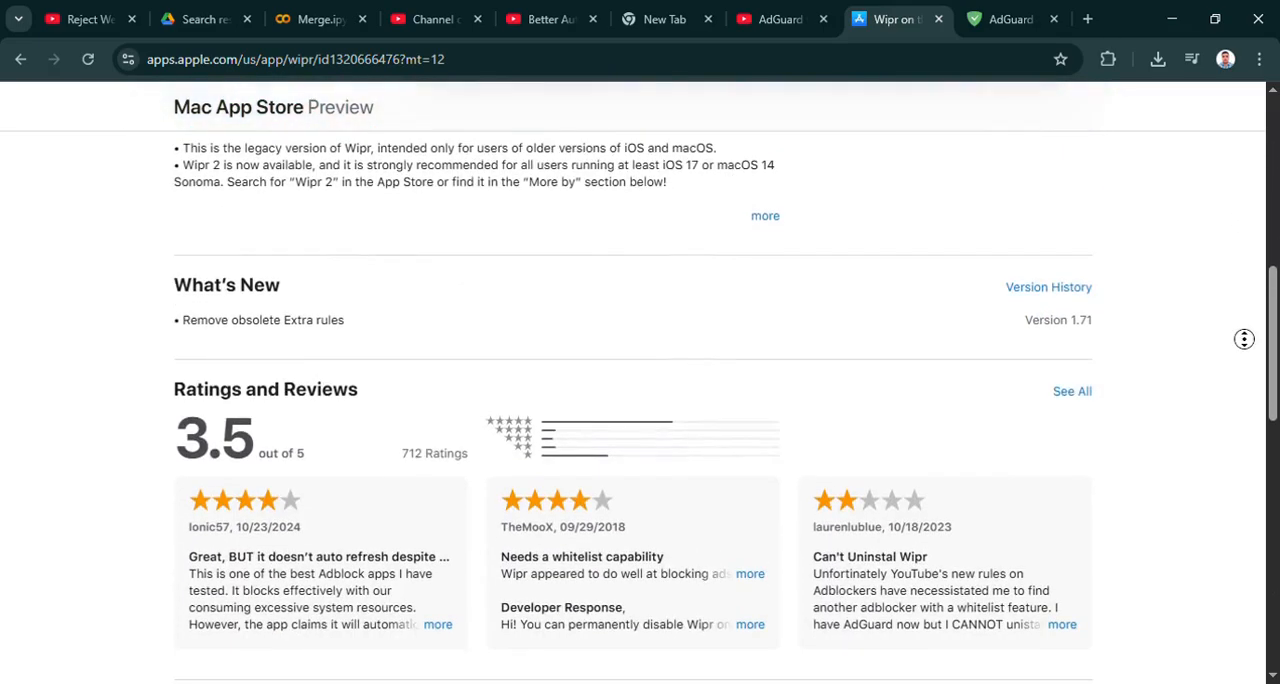
scroll("down", 3)
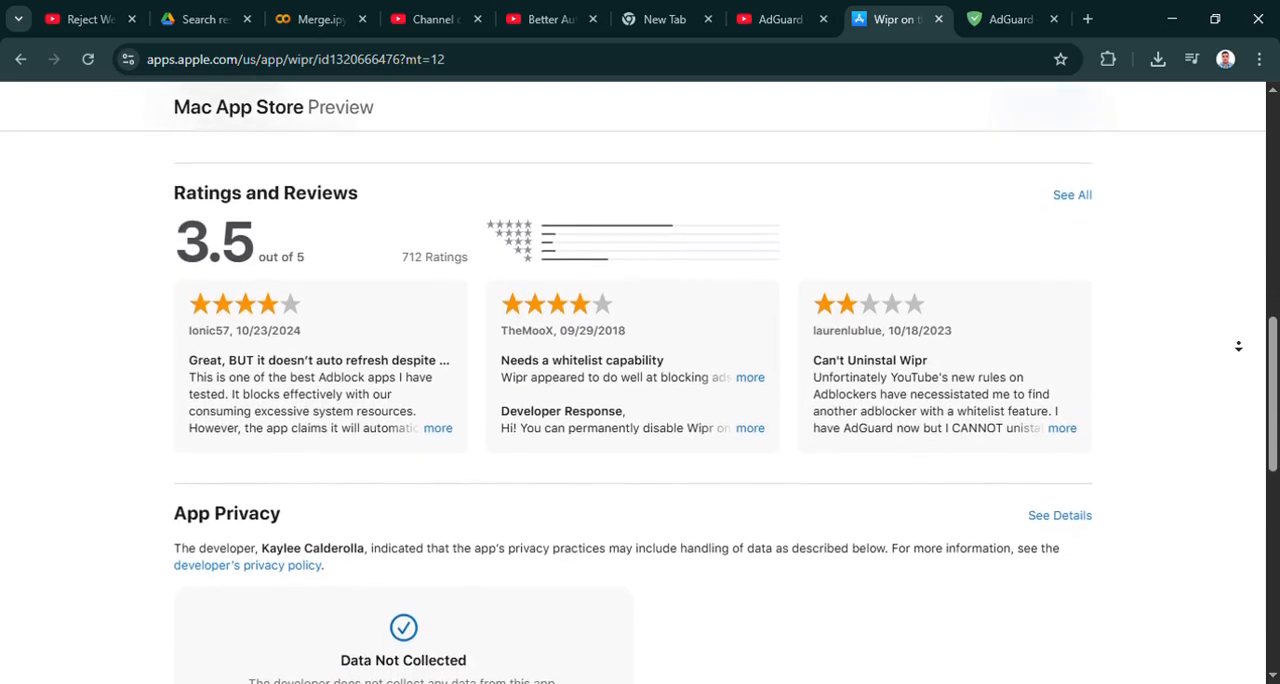
scroll("down", 3)
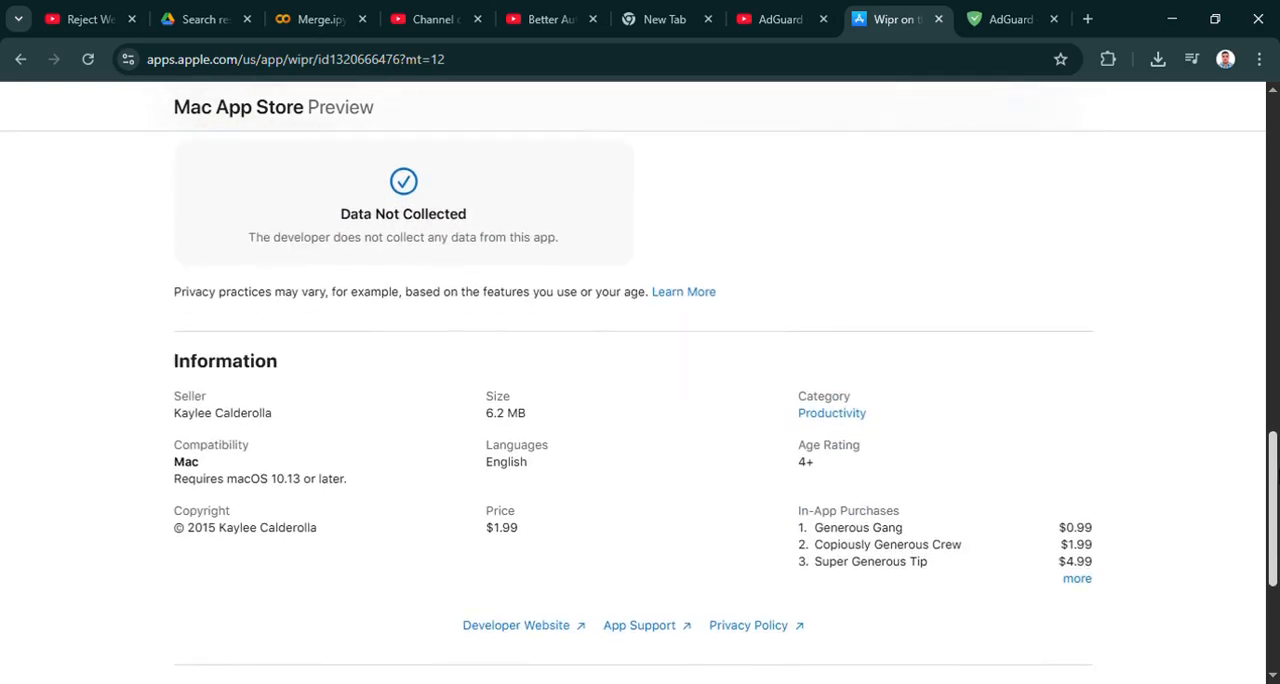
scroll("up", 3)
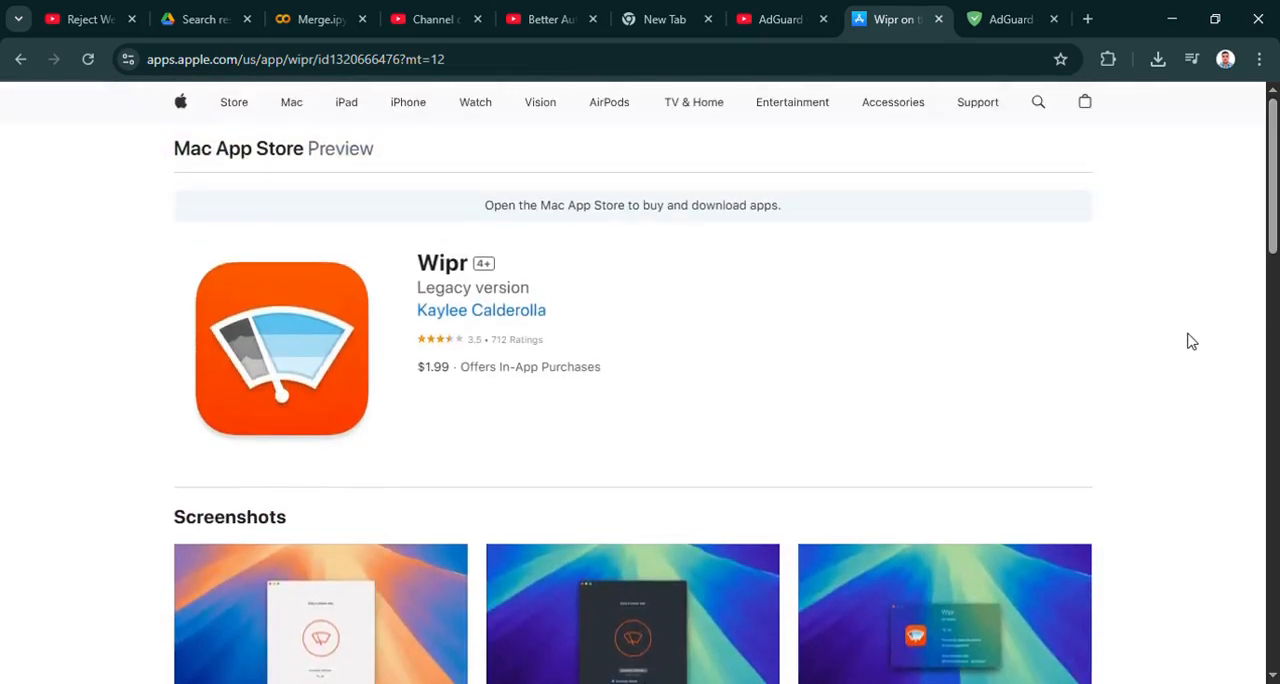
Switch to the AdGuard tab and scroll the welcome page down through the features section
left_click(1010, 19)
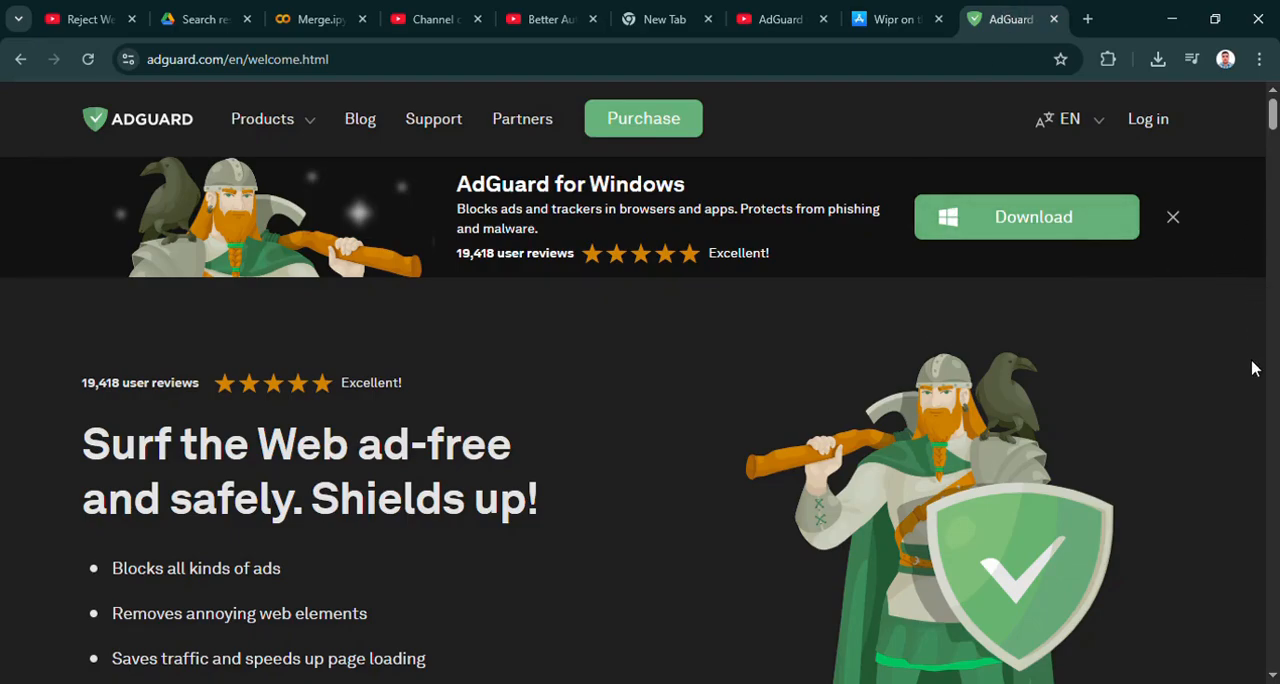
scroll("down", 3)
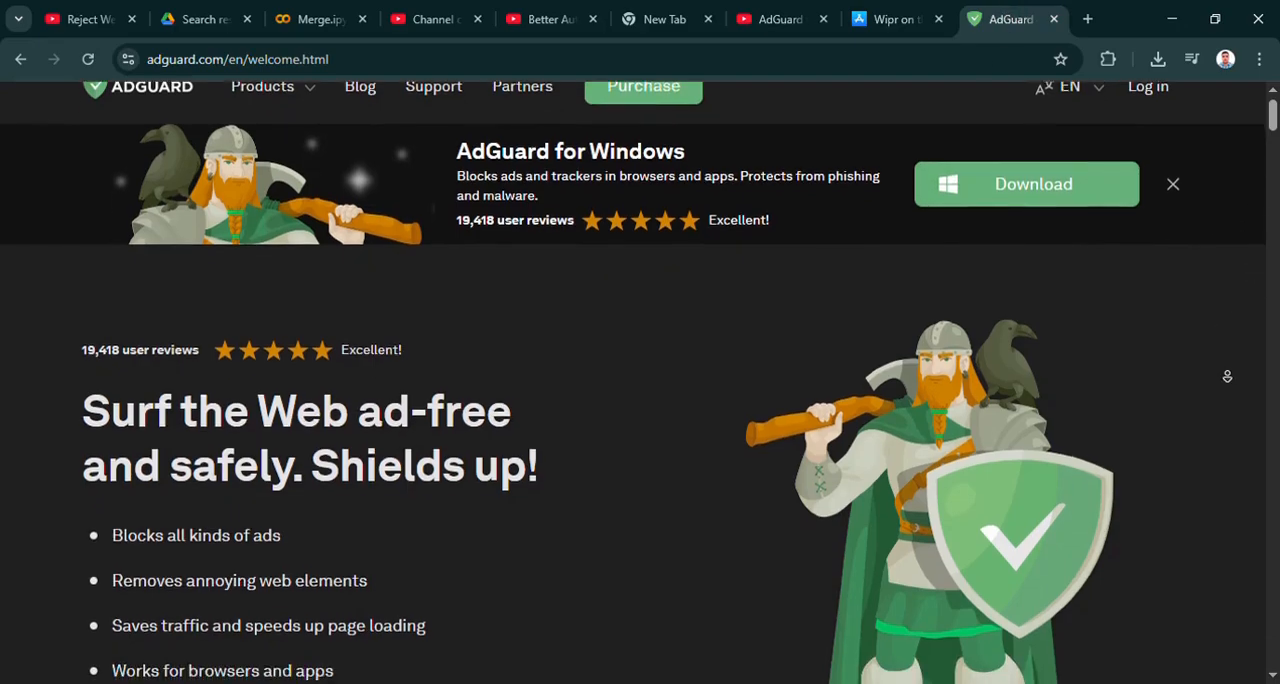
scroll("down", 3)
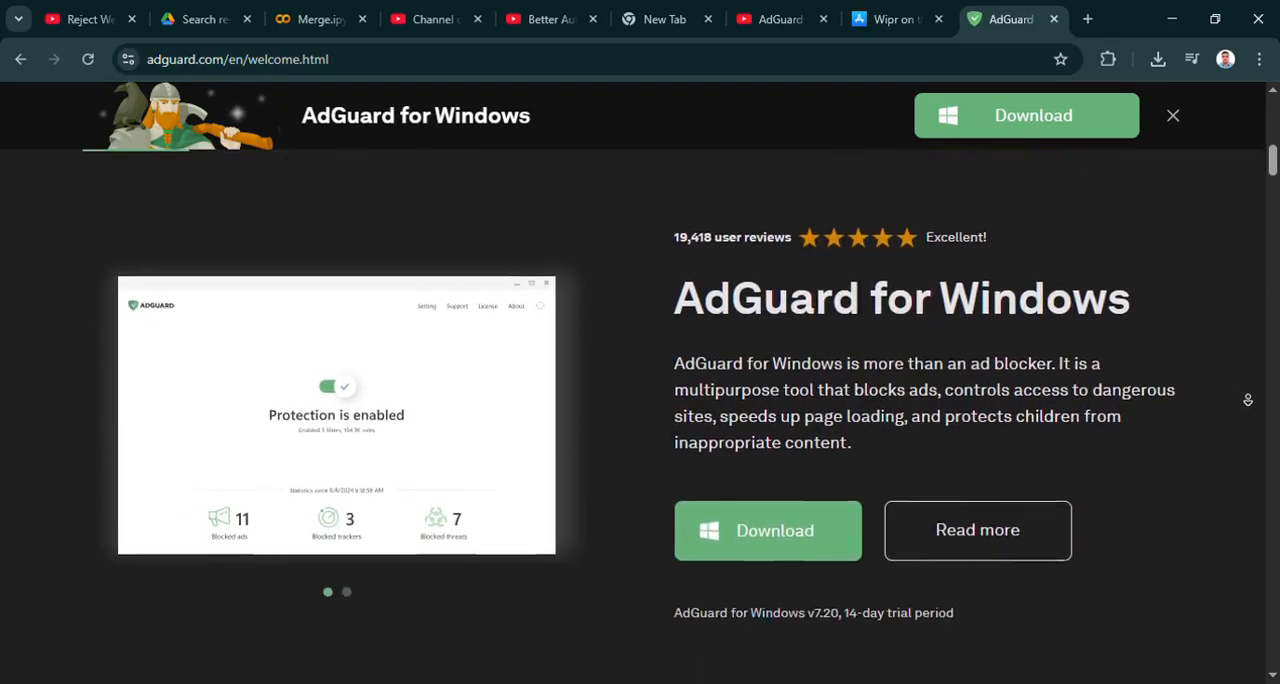
scroll("down", 3)
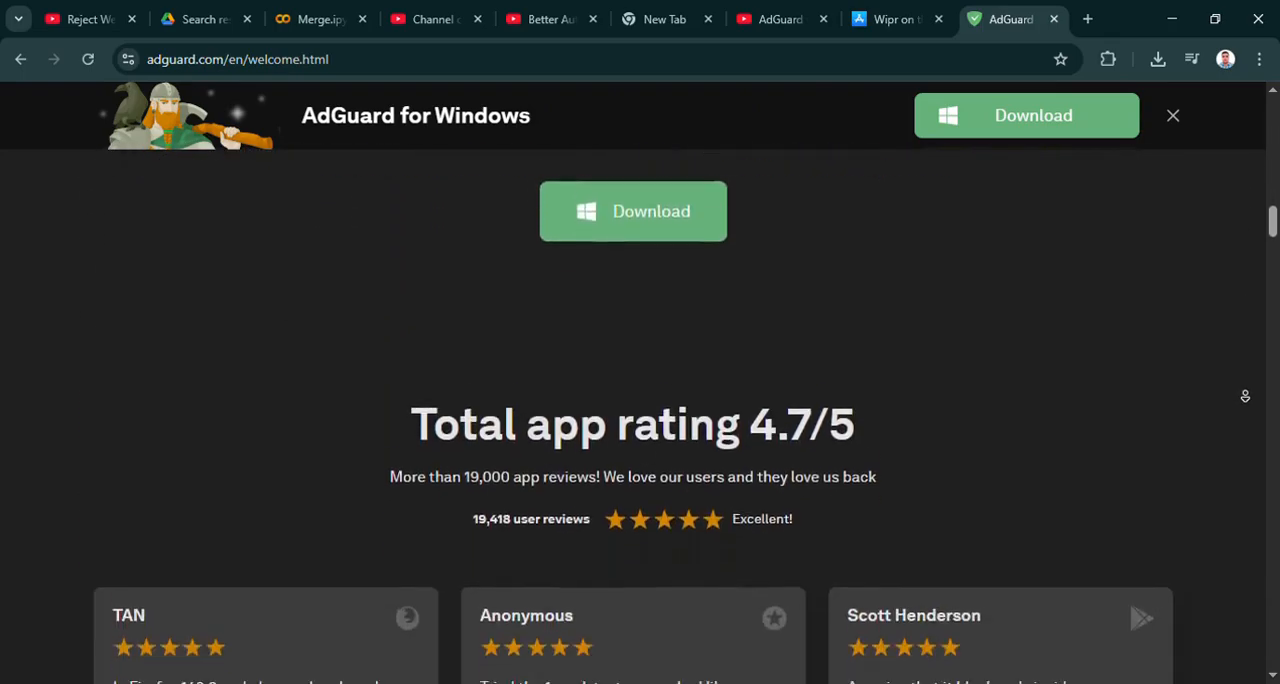
scroll("up", 3)
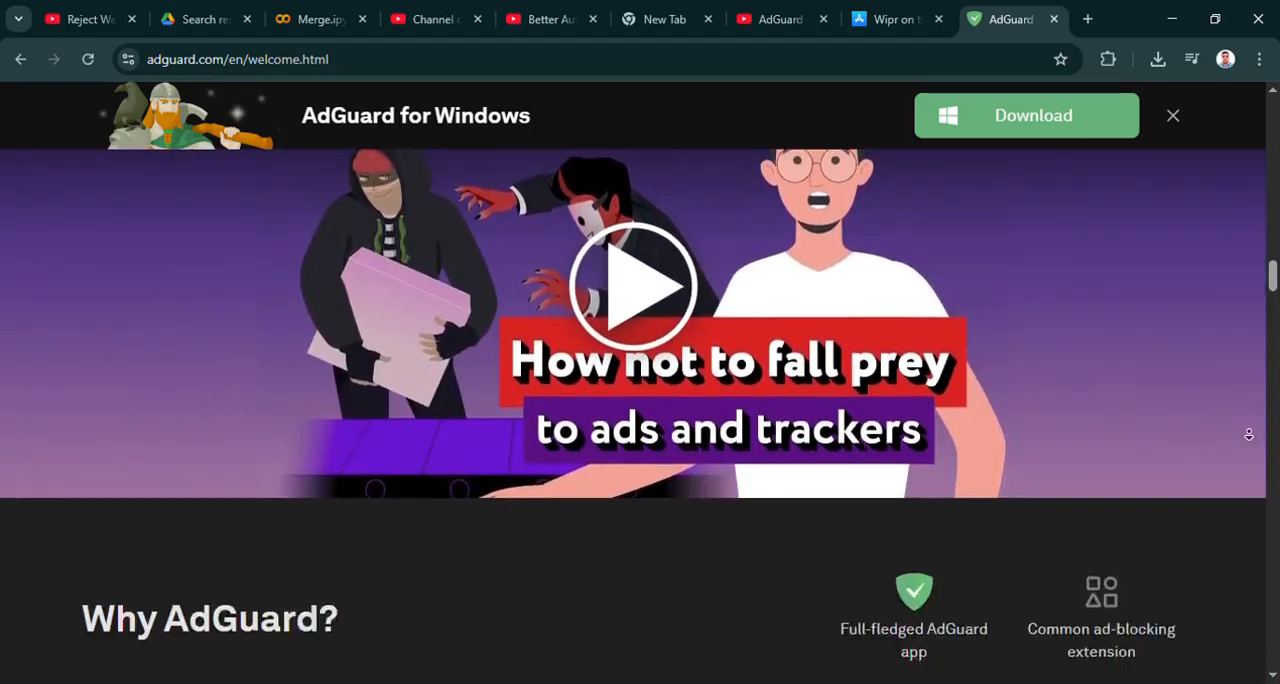
Continue down past comparison and news to AdGuard Mail for Windows, then return to the Wipr tab
scroll("down", 3)
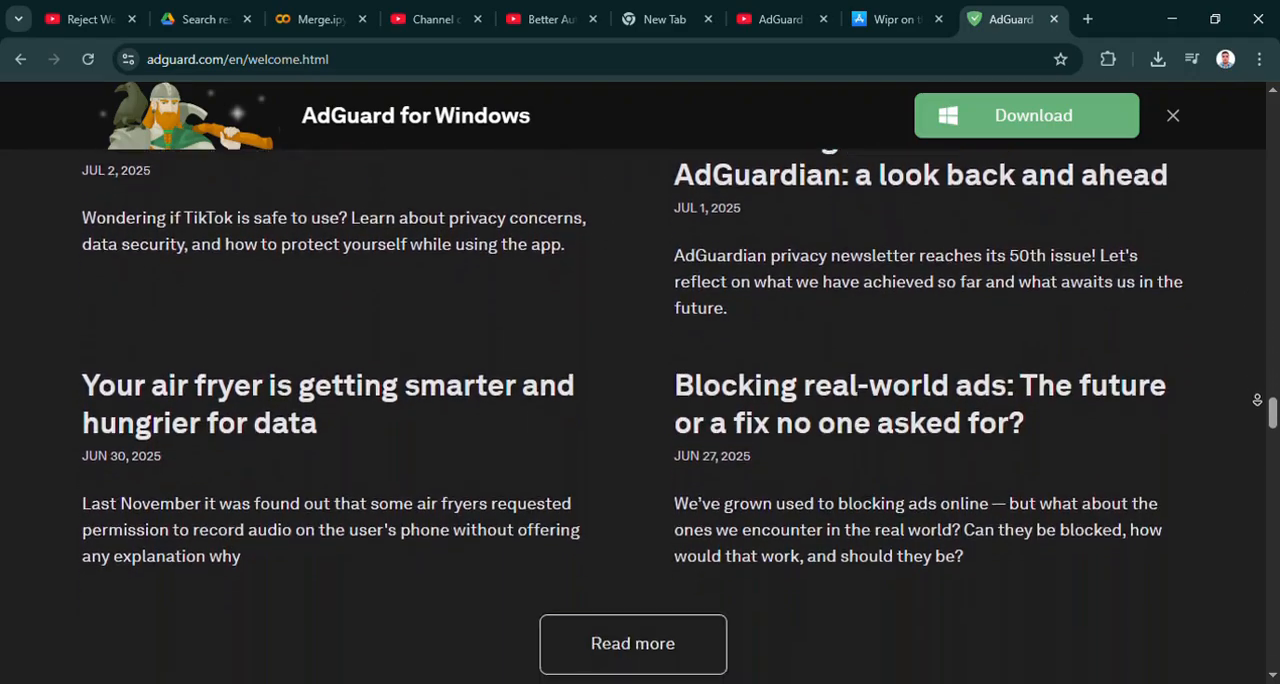
scroll("down", 3)
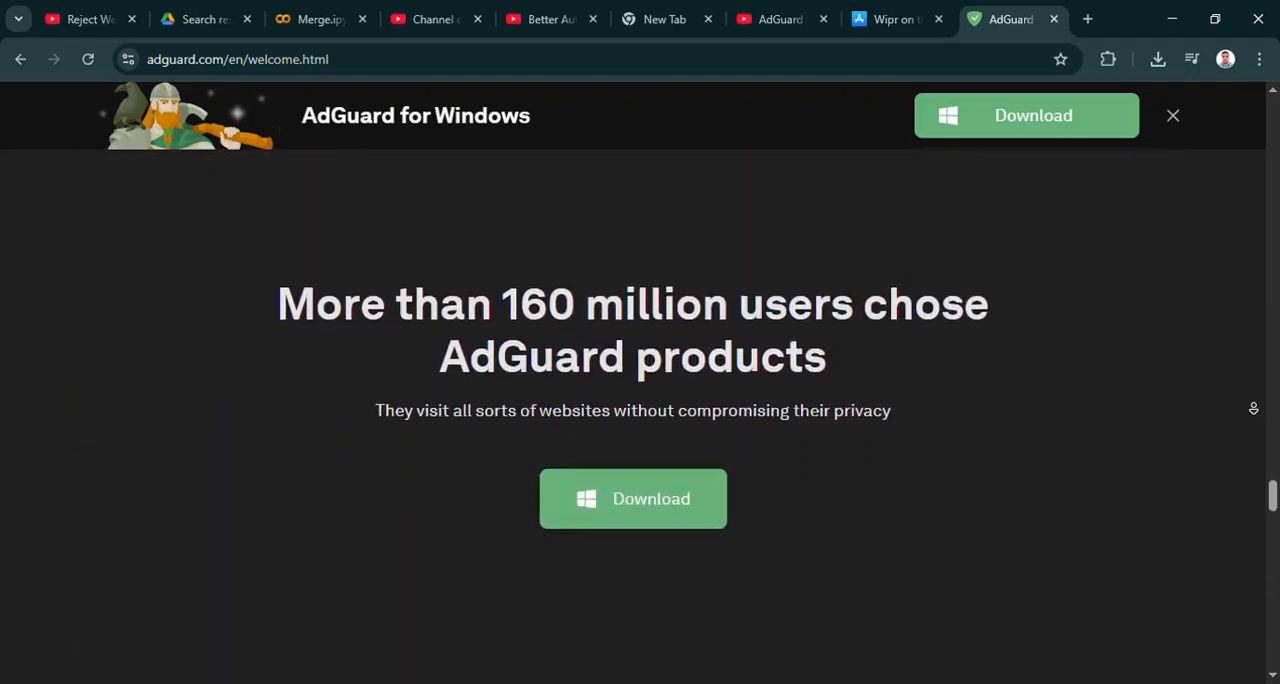
scroll("down", 3)
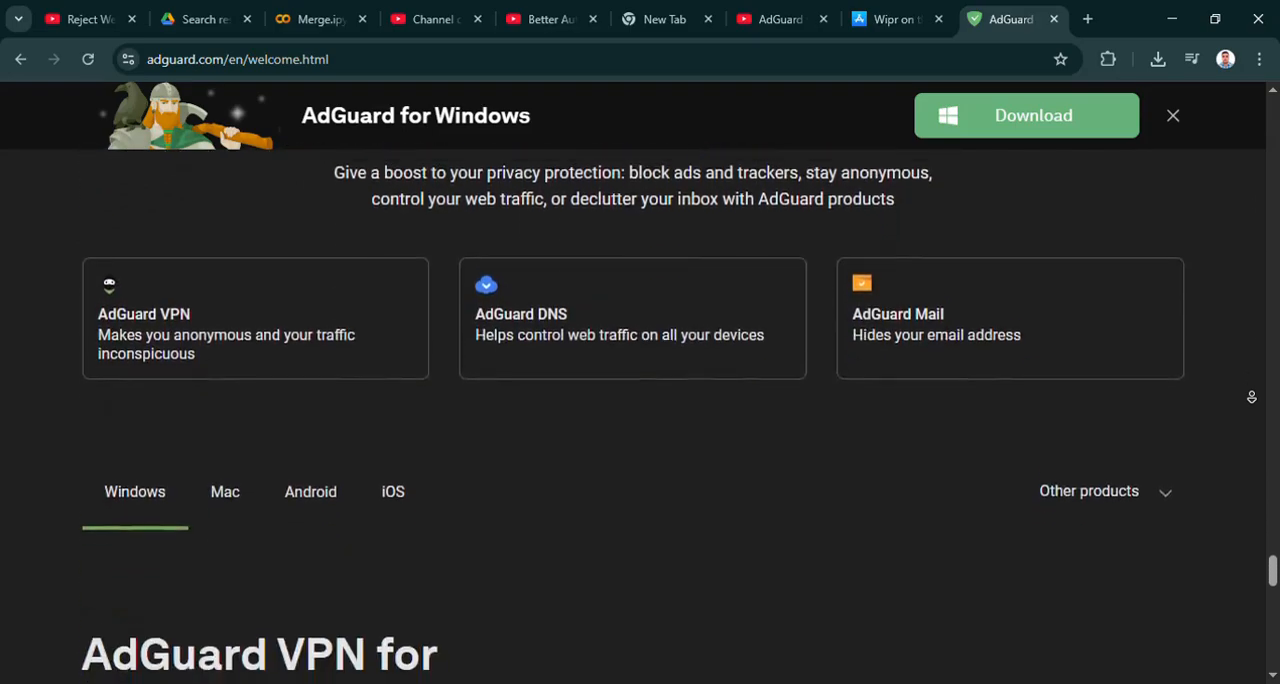
scroll("down", 3)
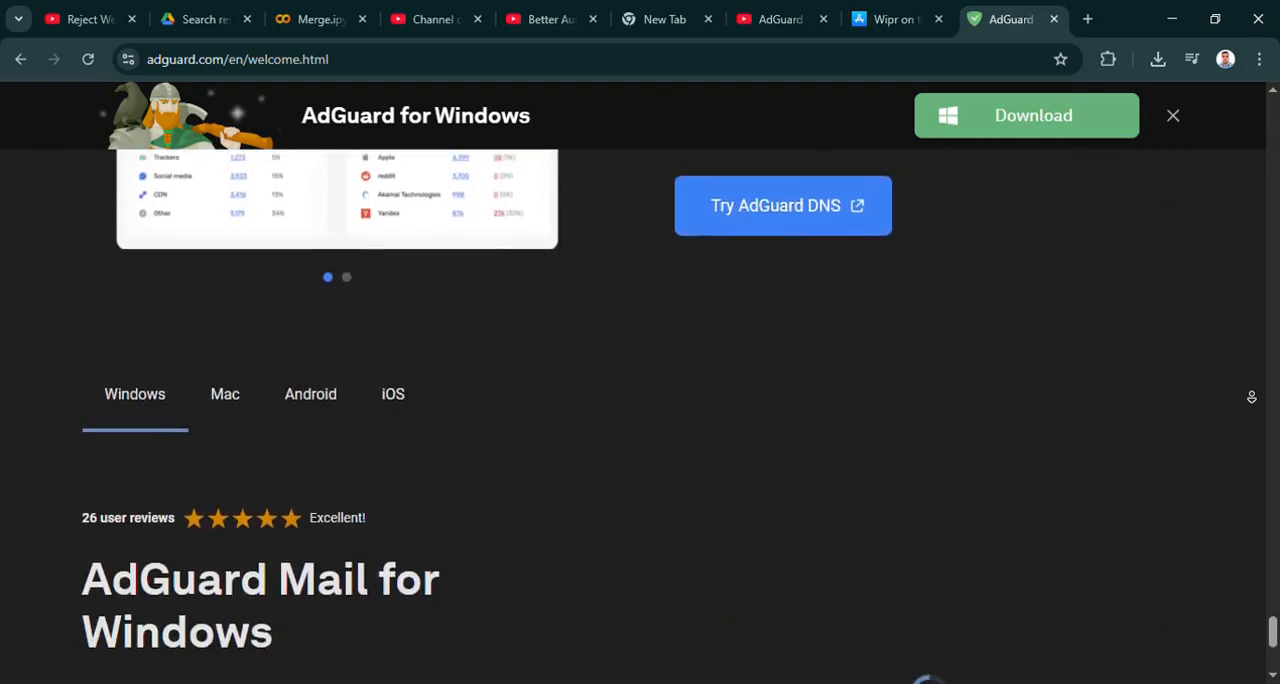
scroll("down", 3)
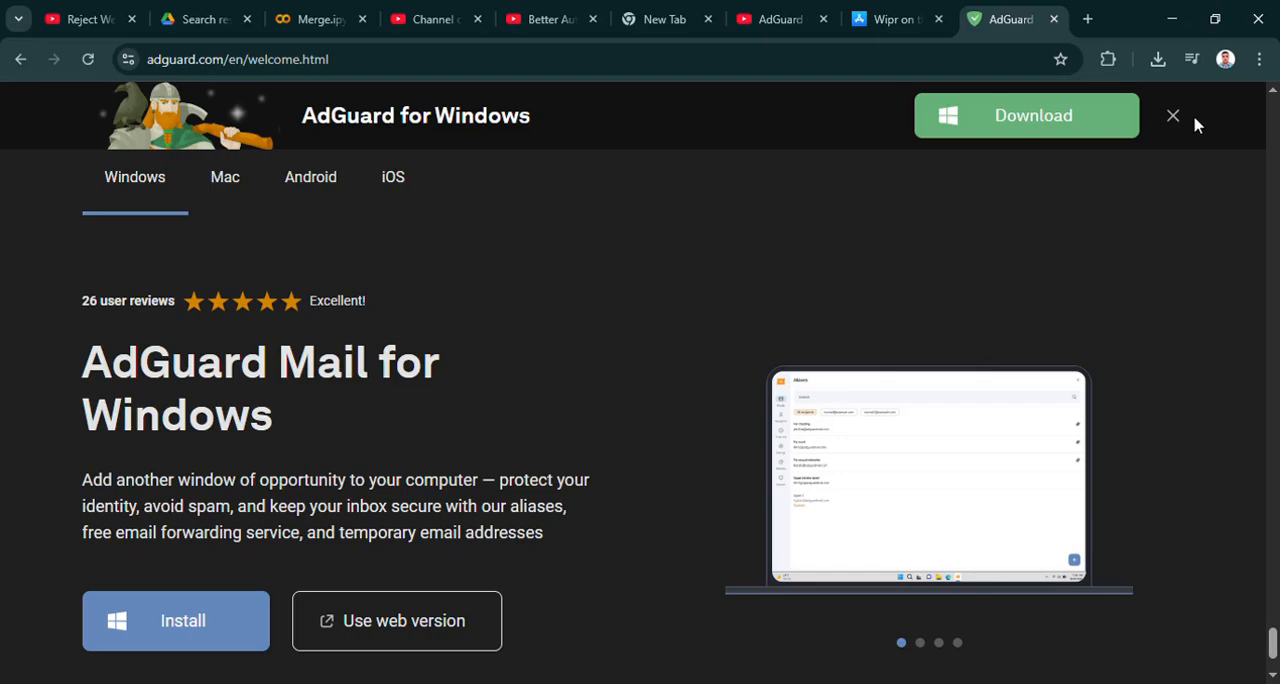
left_click(890, 19)
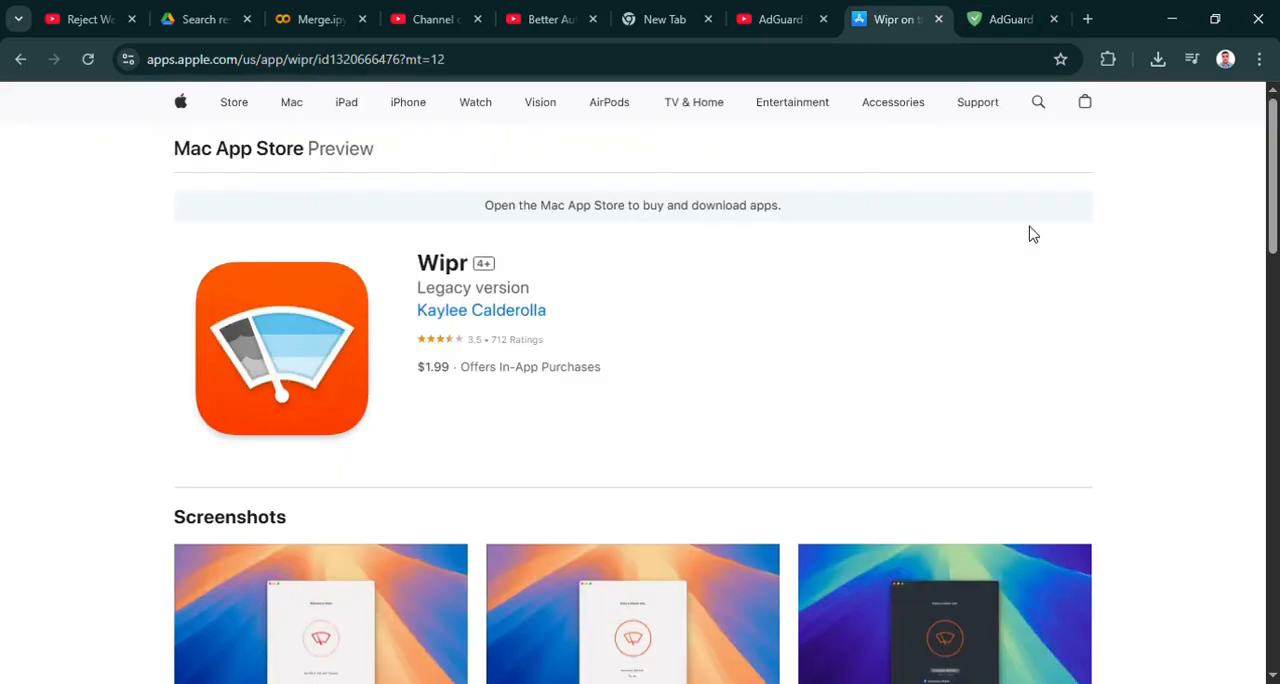
mouse_move(1113, 266)
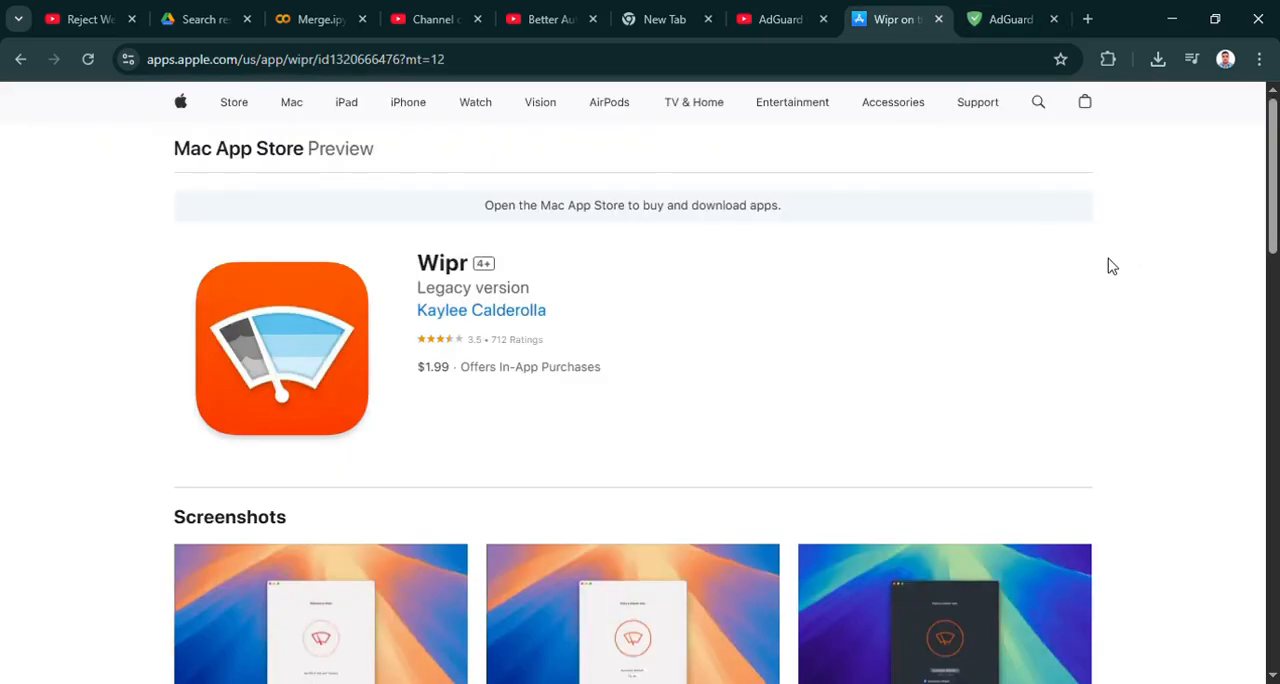
Scroll the Wipr page down through reviews and privacy to the Information section, back up, then switch to the AdGuard tab
scroll("down", 3)
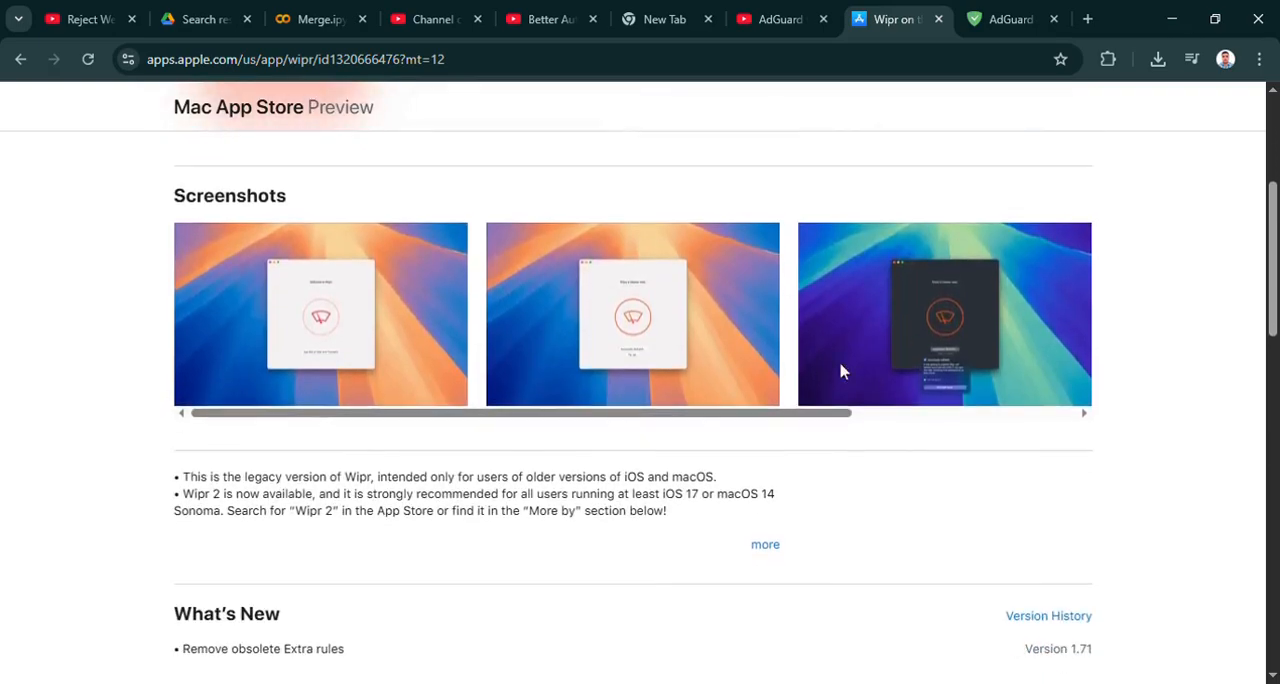
scroll("down", 3)
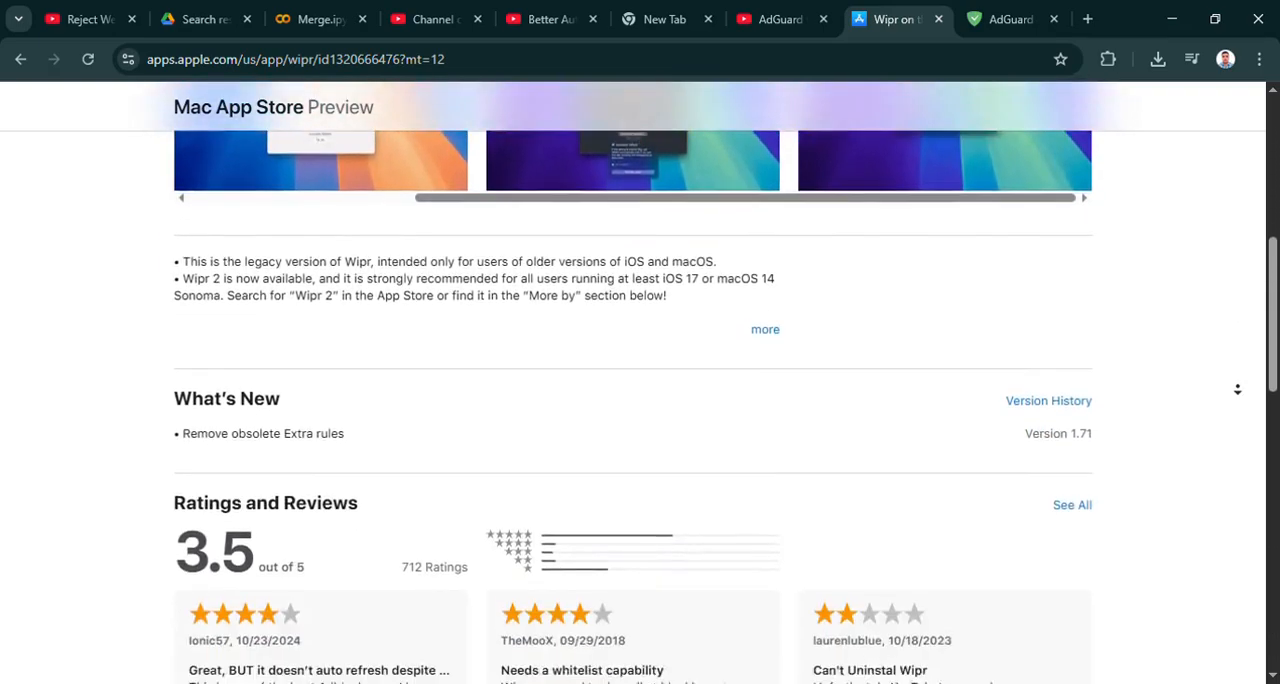
scroll("down", 3)
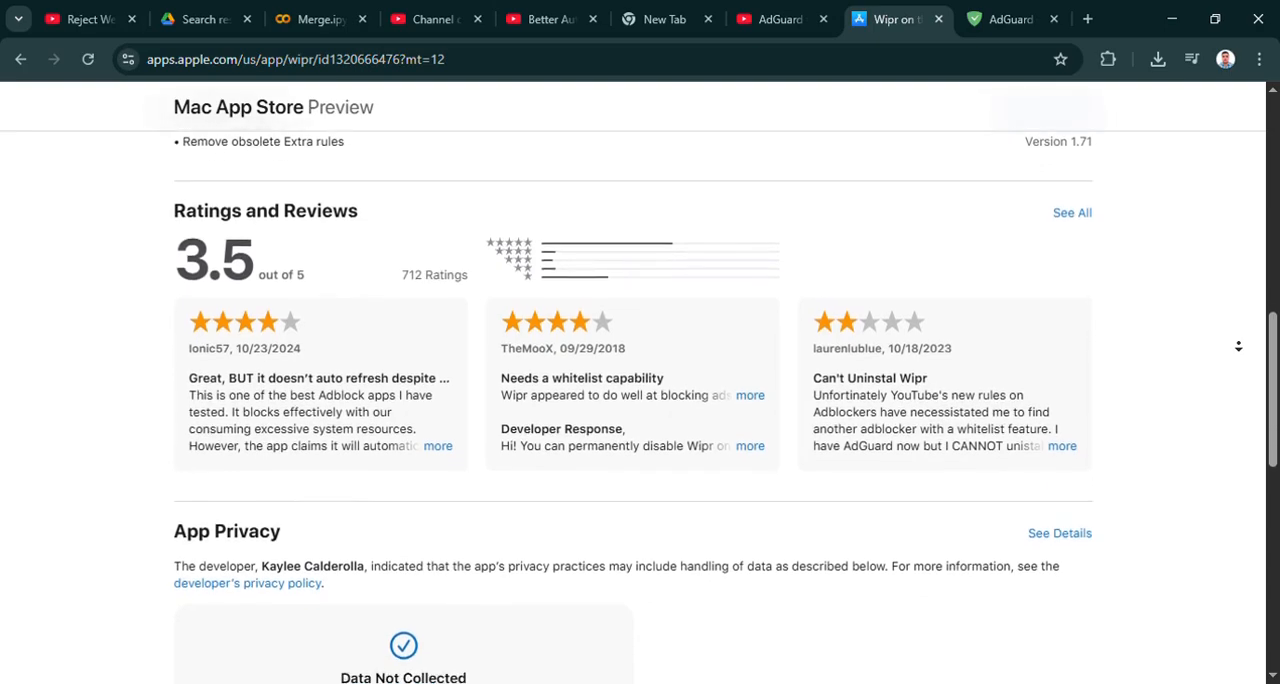
scroll("down", 3)
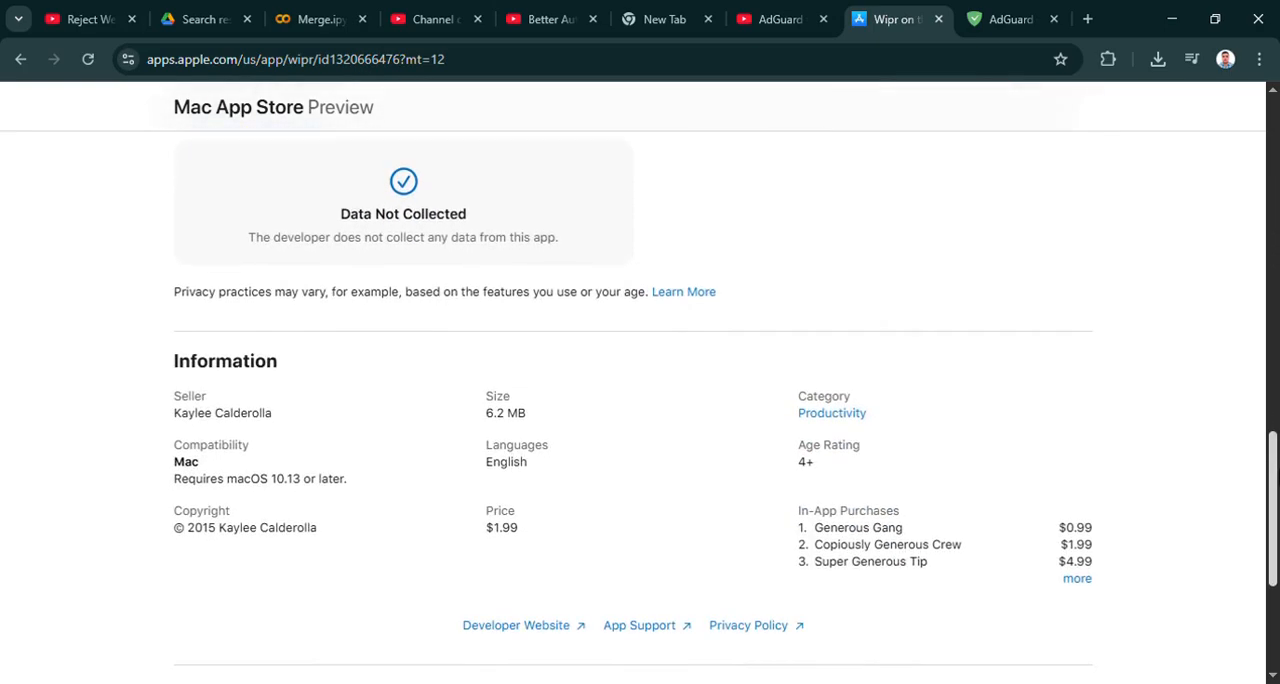
scroll("up", 3)
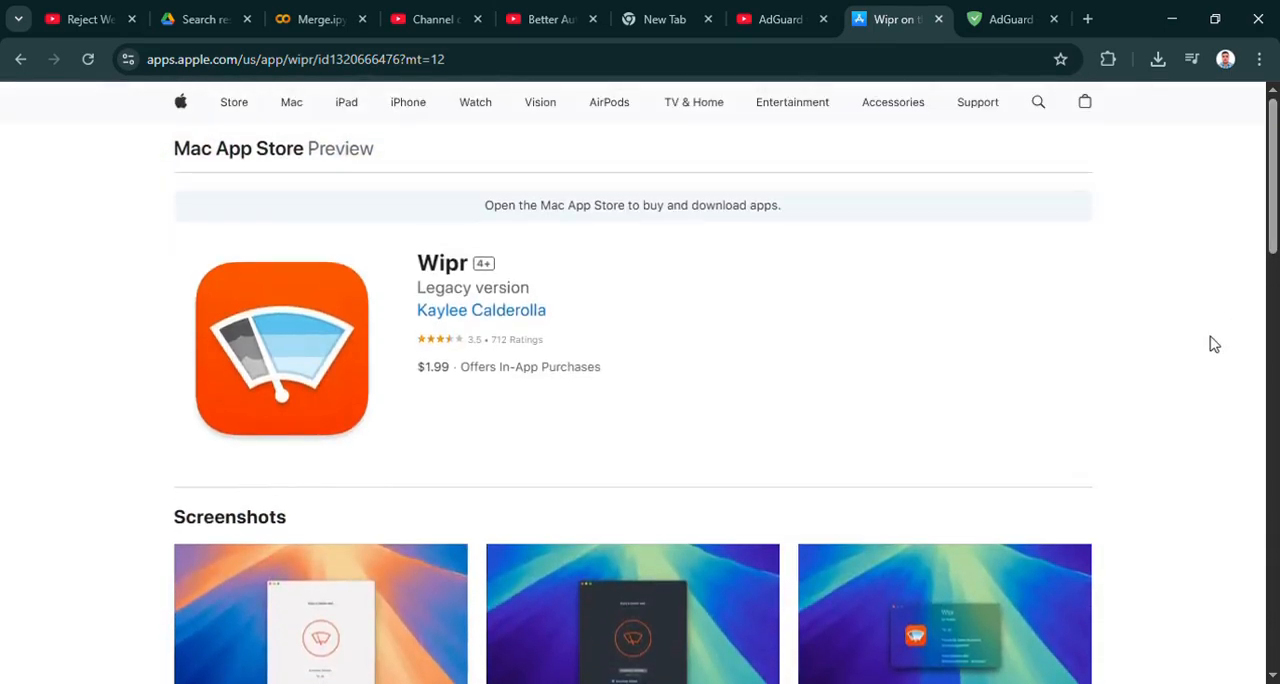
left_click(1010, 19)
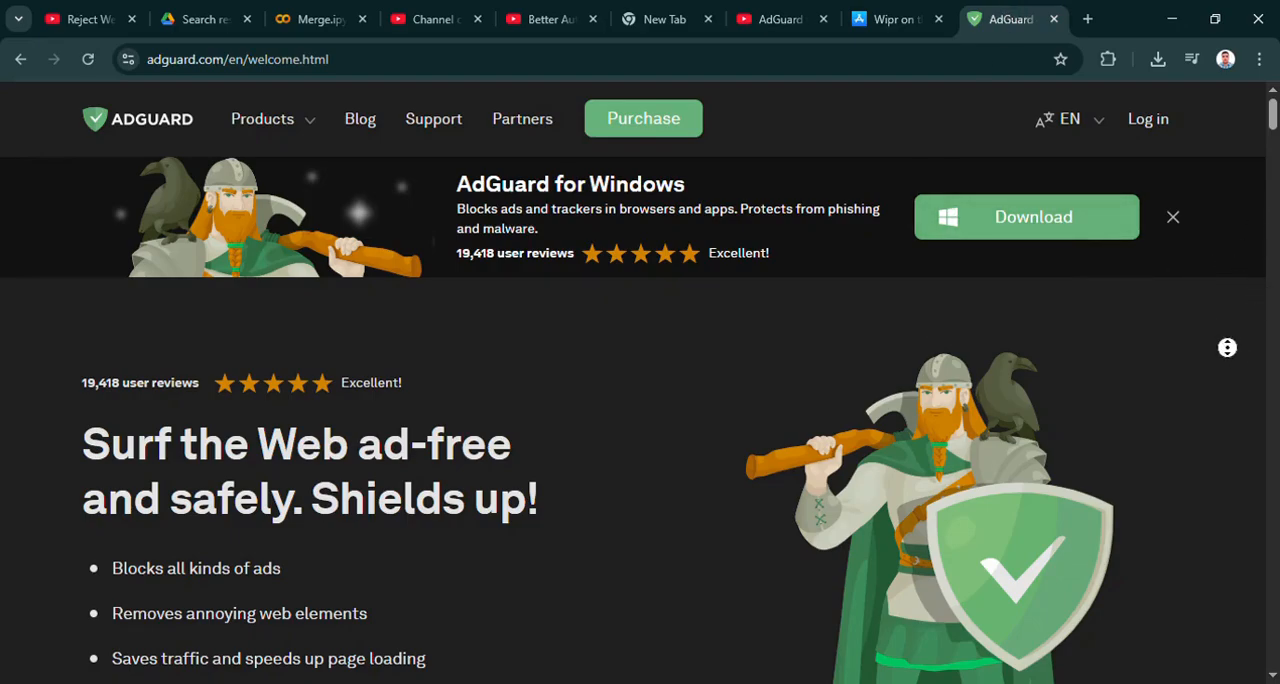
Scroll the AdGuard welcome page past the comparison table, FAQ, news and press to AdGuard Mail, then return to the Wipr tab
scroll("down", 3)
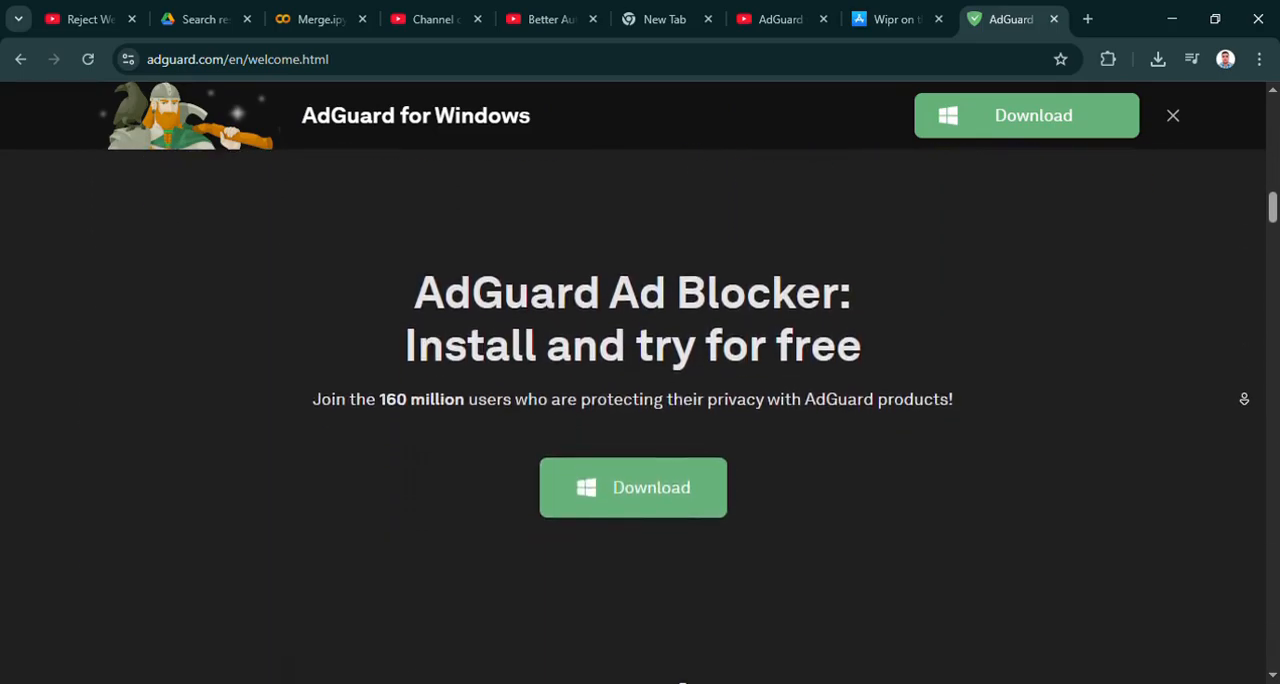
scroll("down", 3)
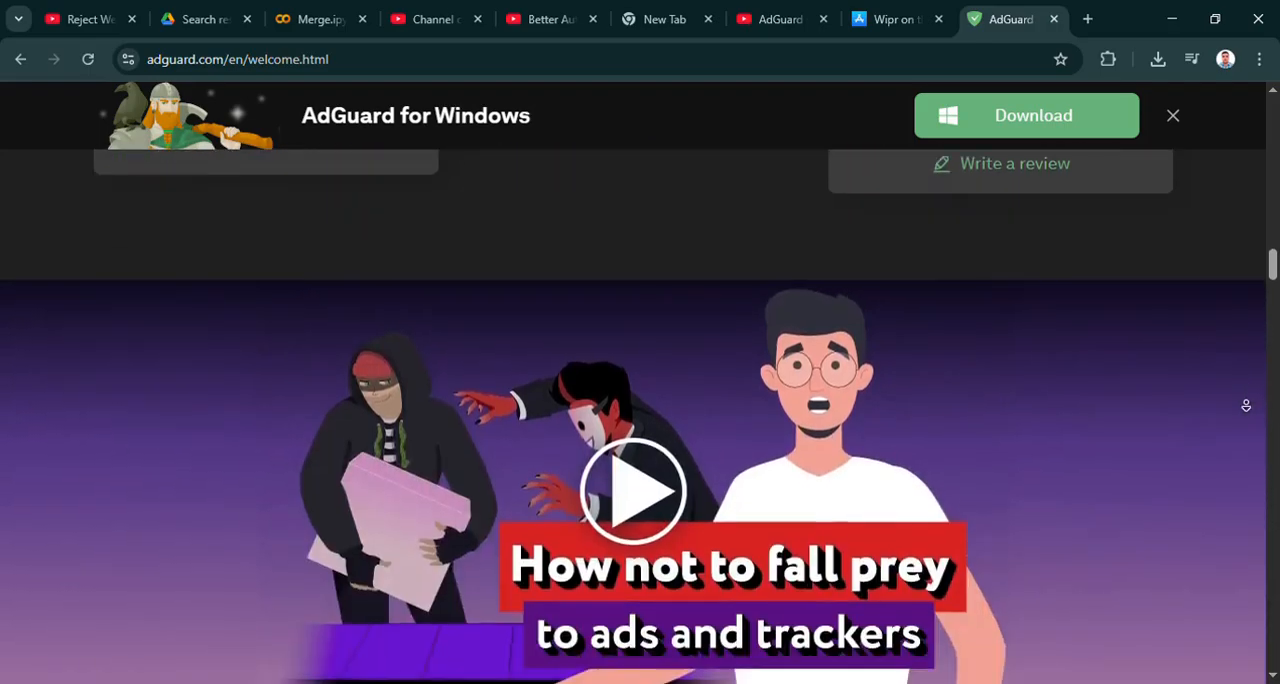
scroll("down", 3)
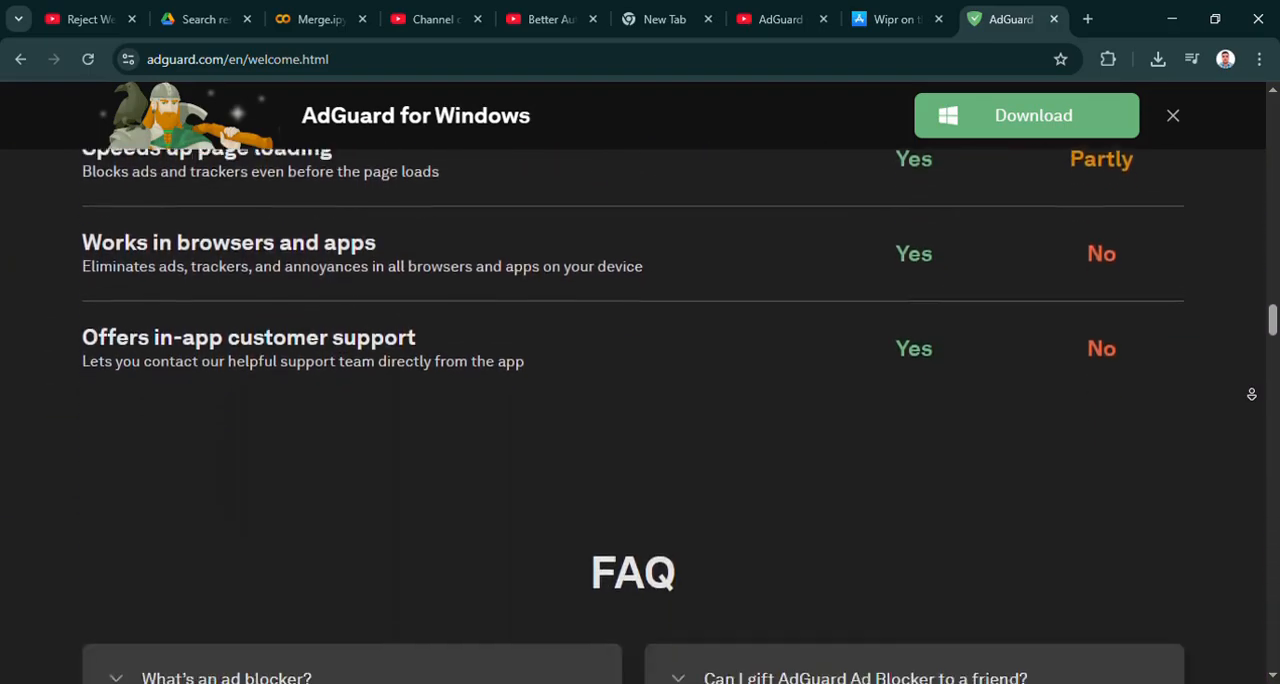
scroll("down", 3)
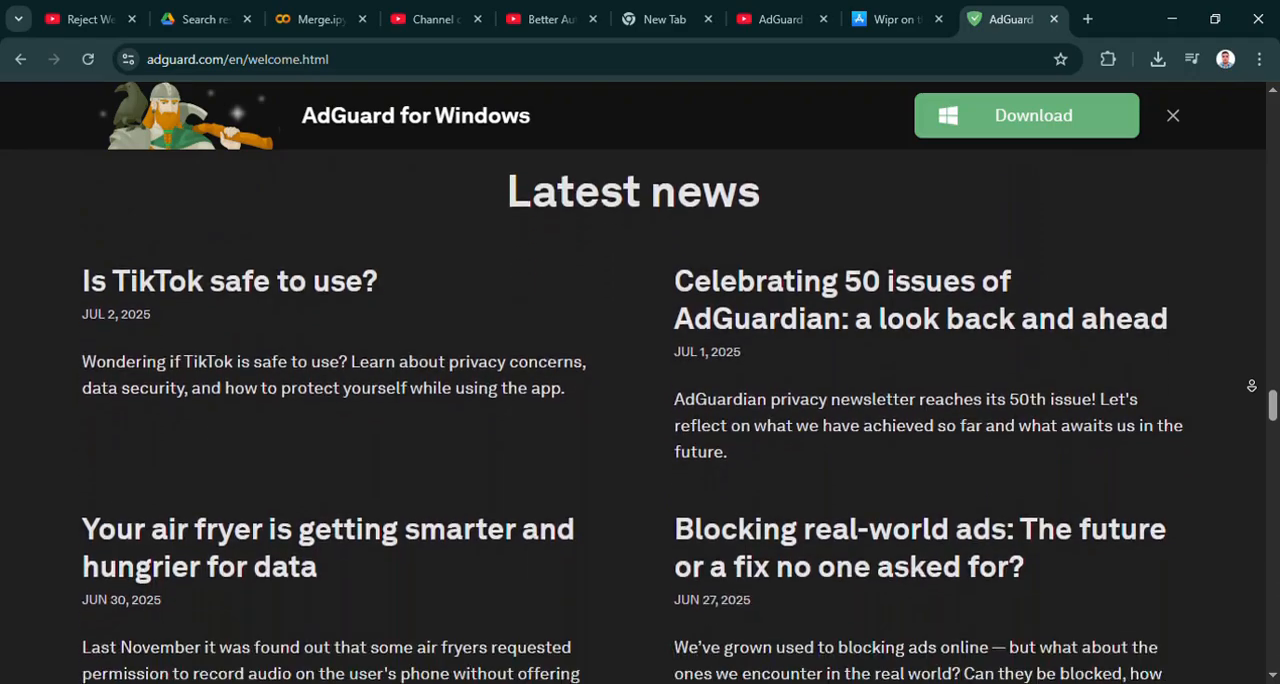
scroll("down", 3)
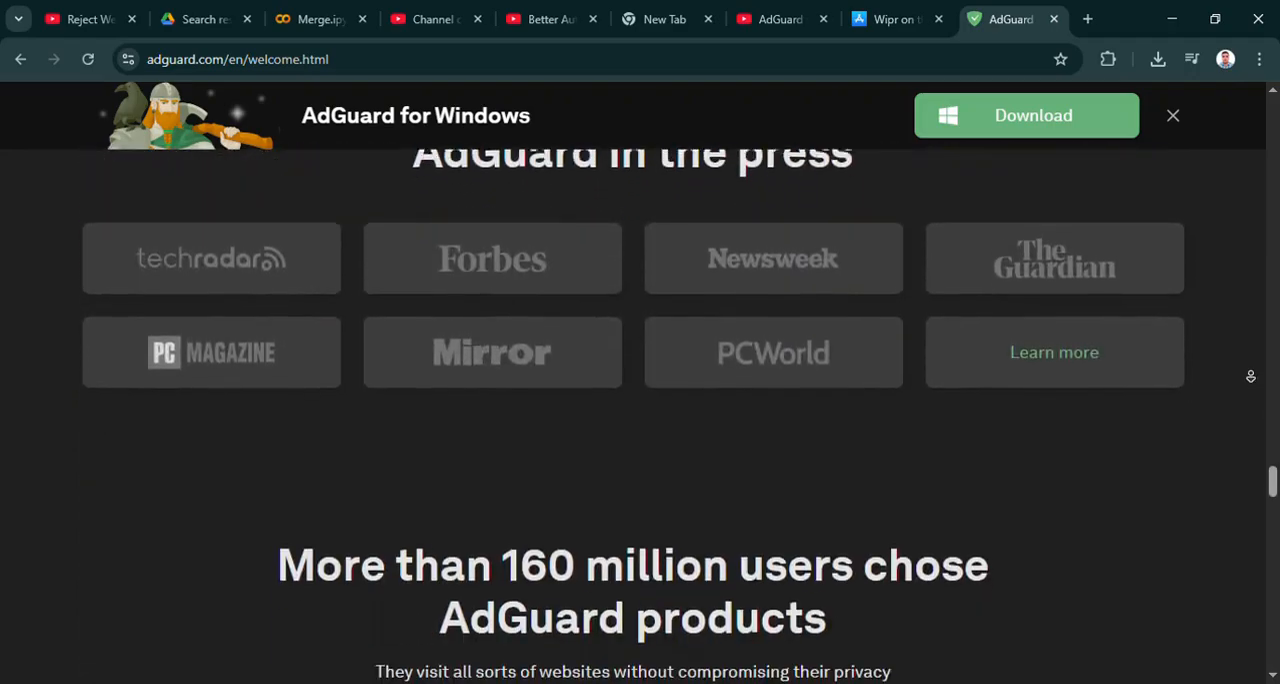
scroll("down", 3)
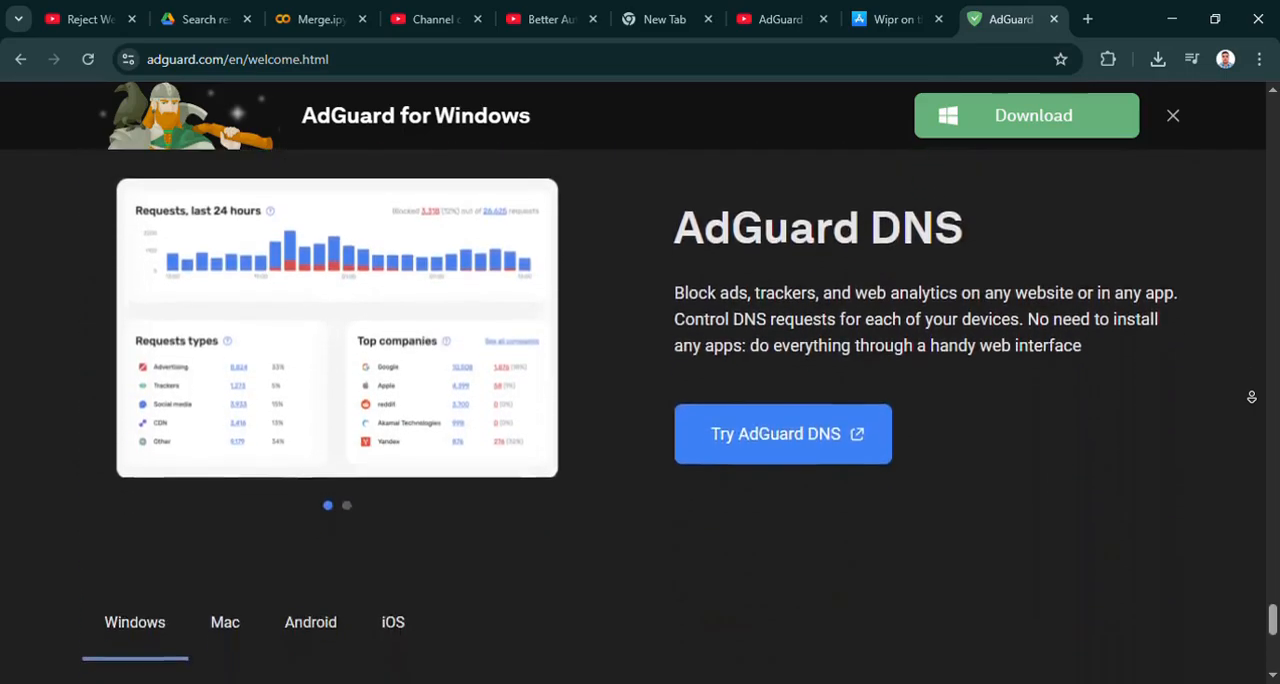
scroll("down", 3)
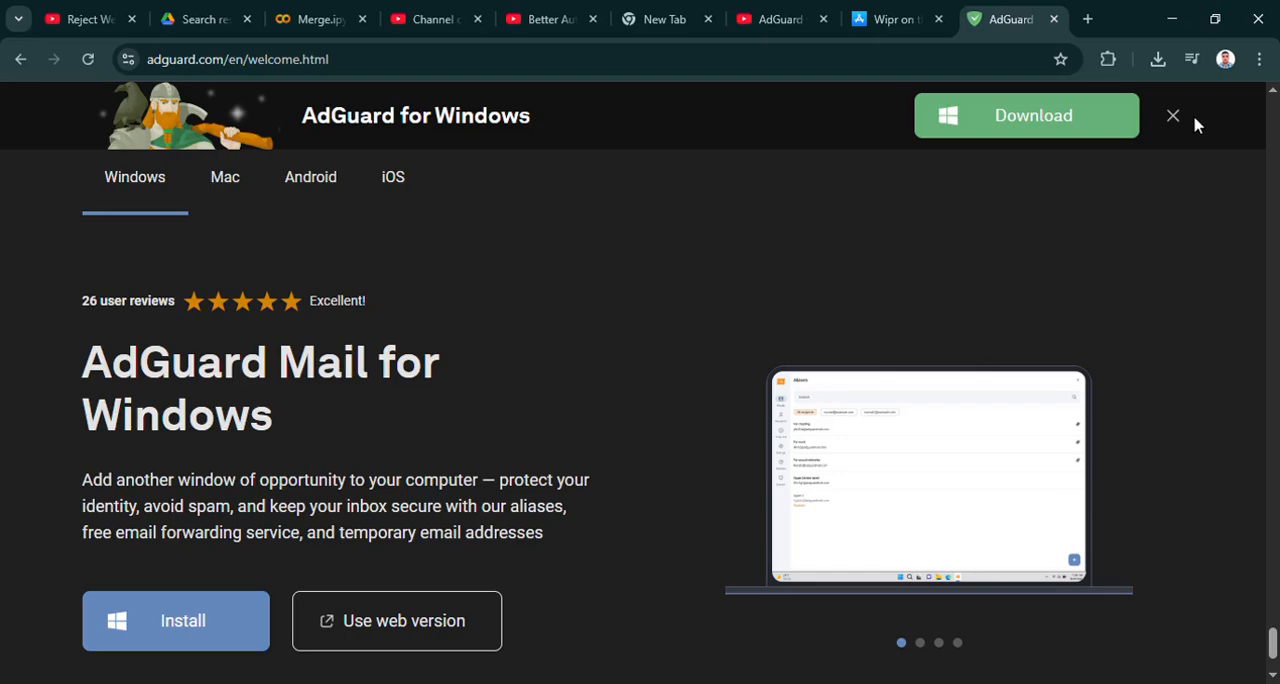
left_click(890, 19)
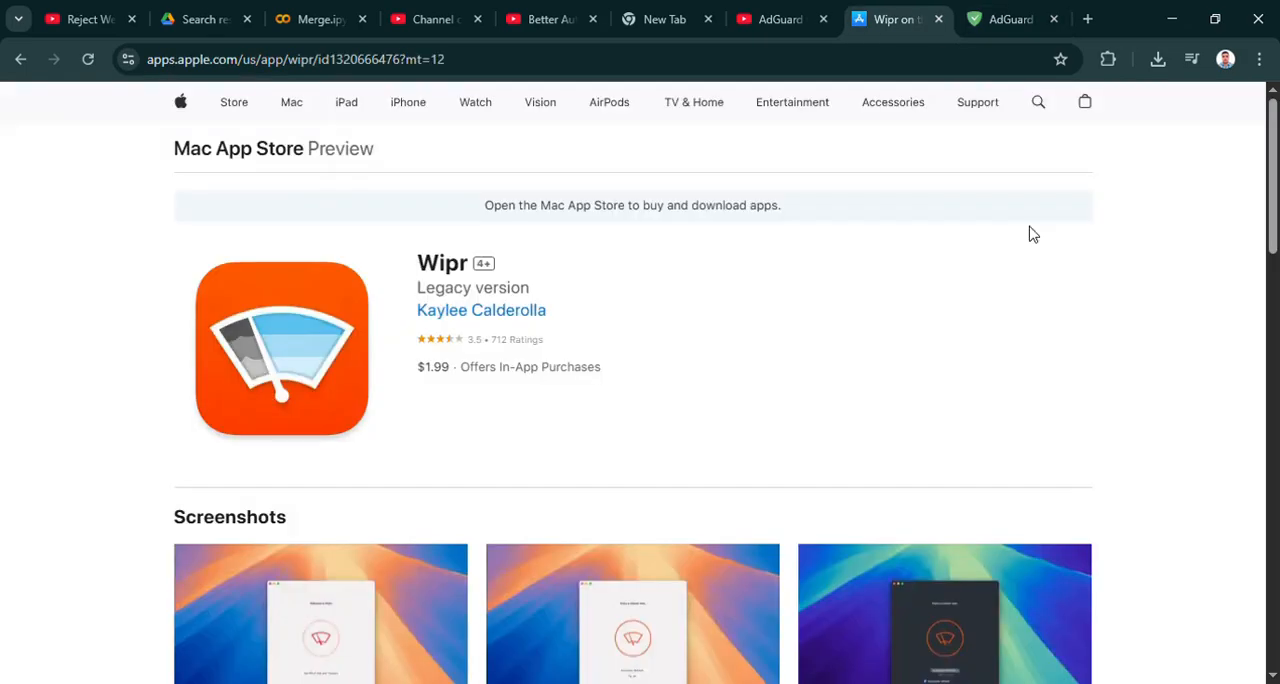
mouse_move(1129, 264)
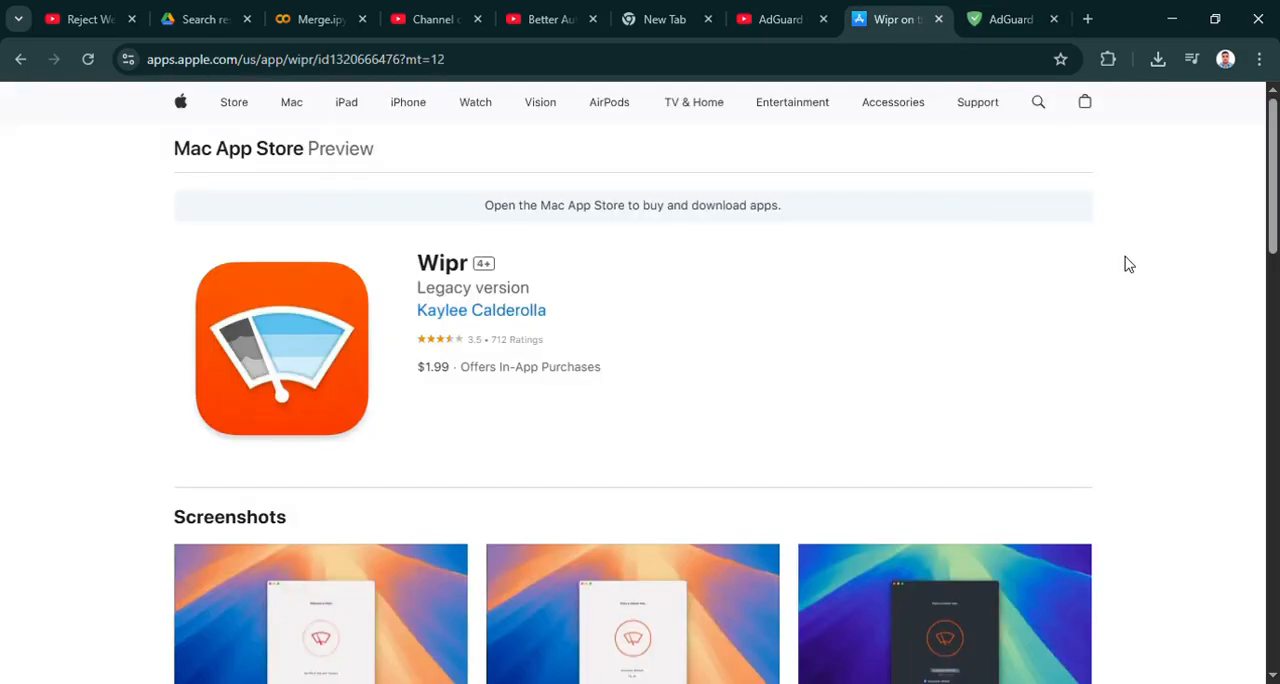
Scroll the Wipr page through screenshots, ratings, App Privacy and Information, back up, then switch to the AdGuard tab
scroll("down", 3)
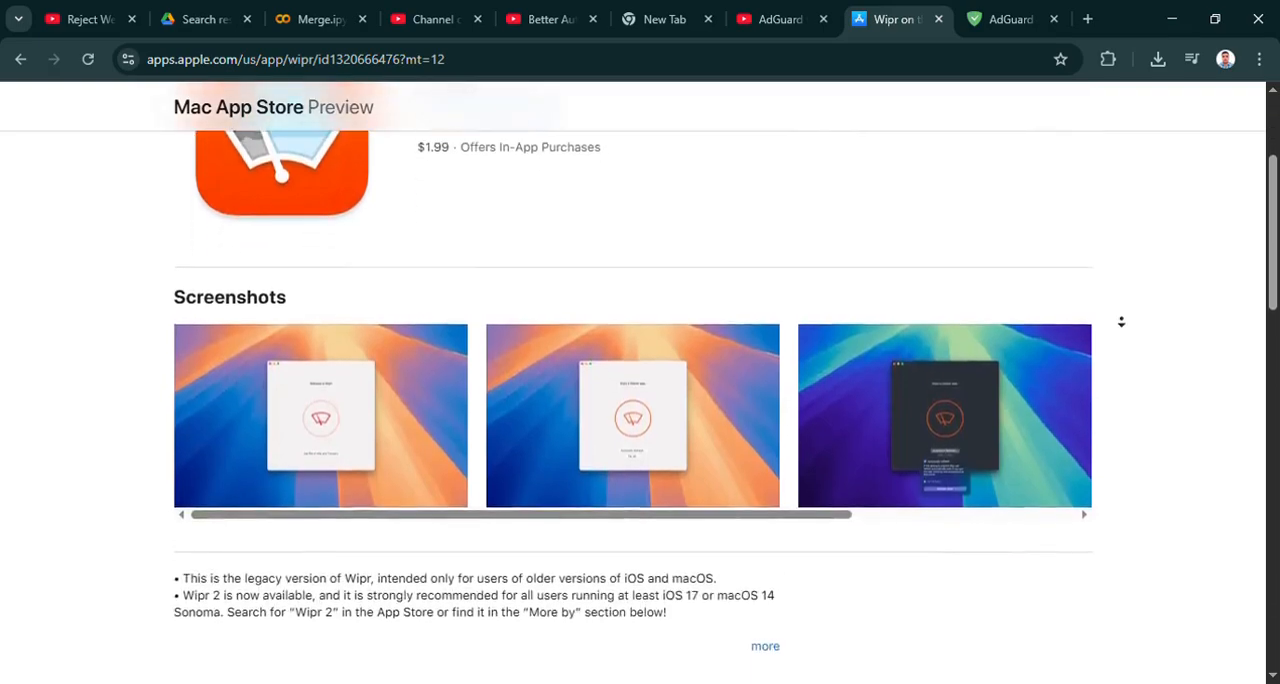
scroll("down", 3)
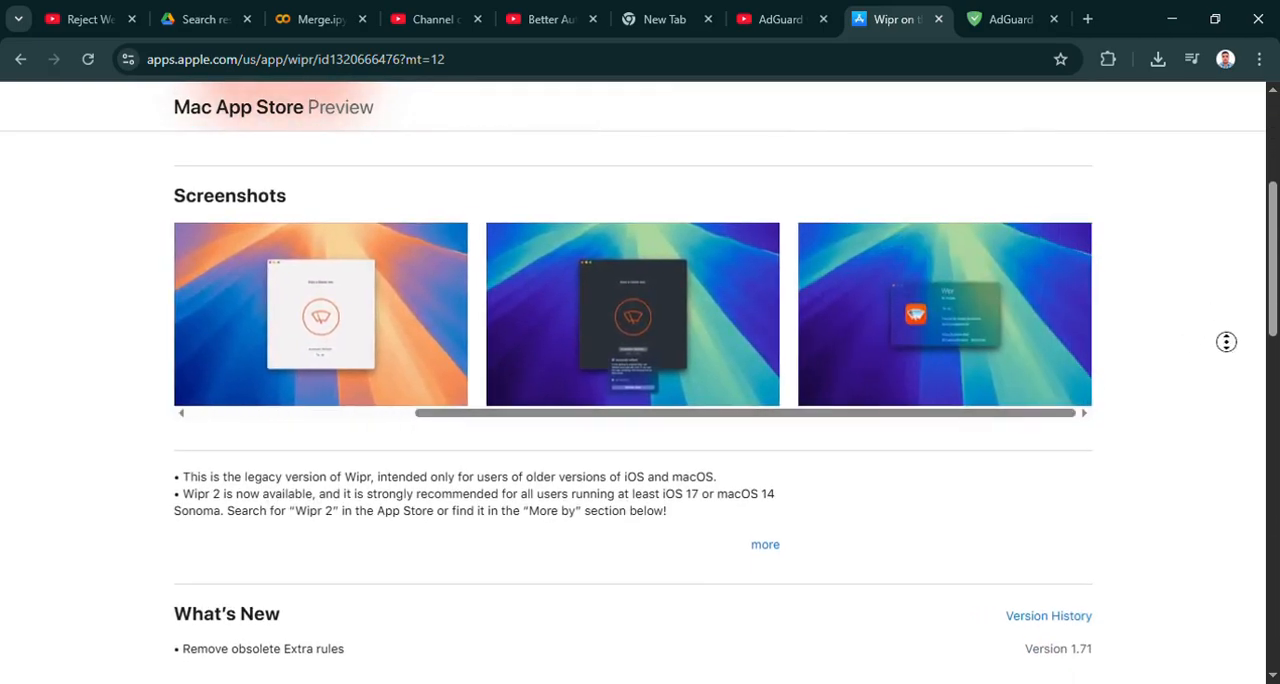
scroll("down", 3)
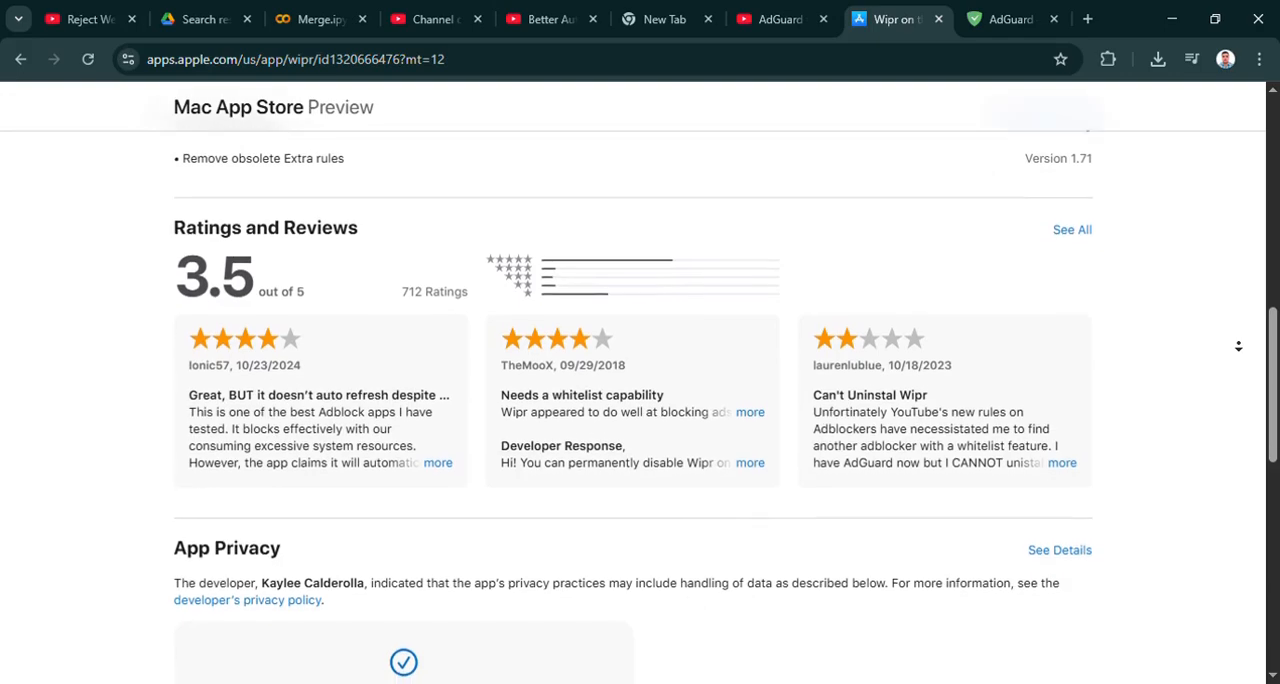
scroll("down", 3)
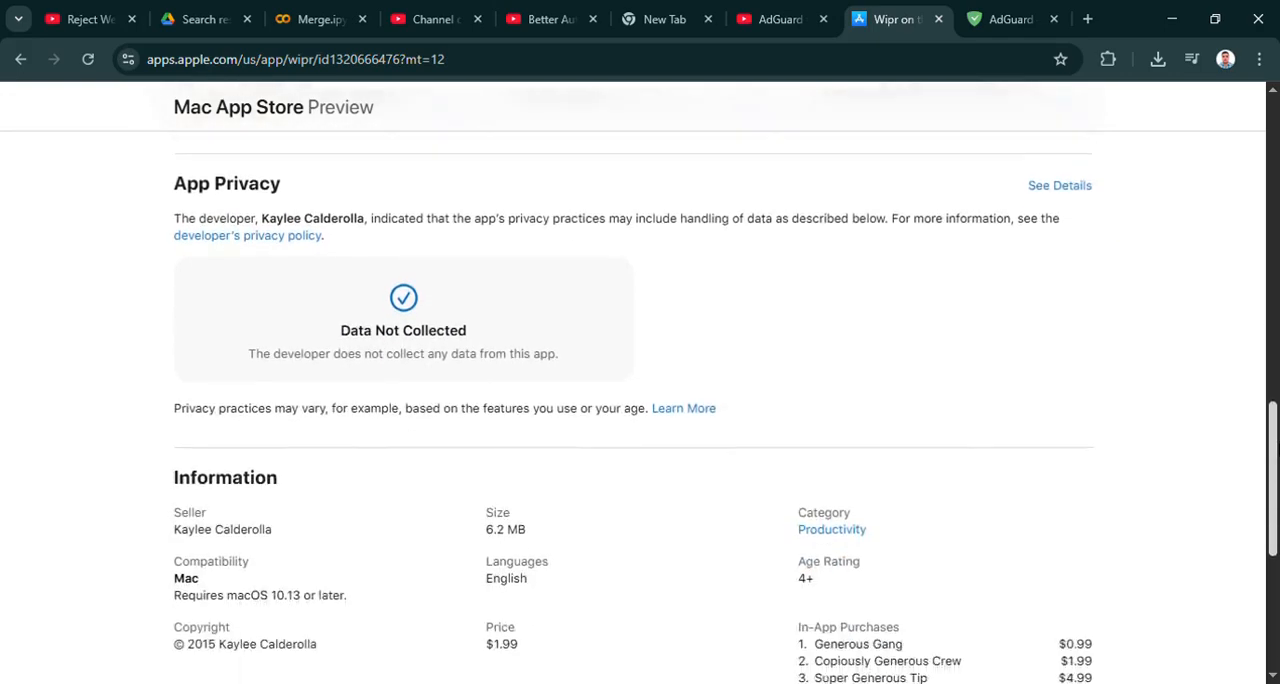
scroll("up", 3)
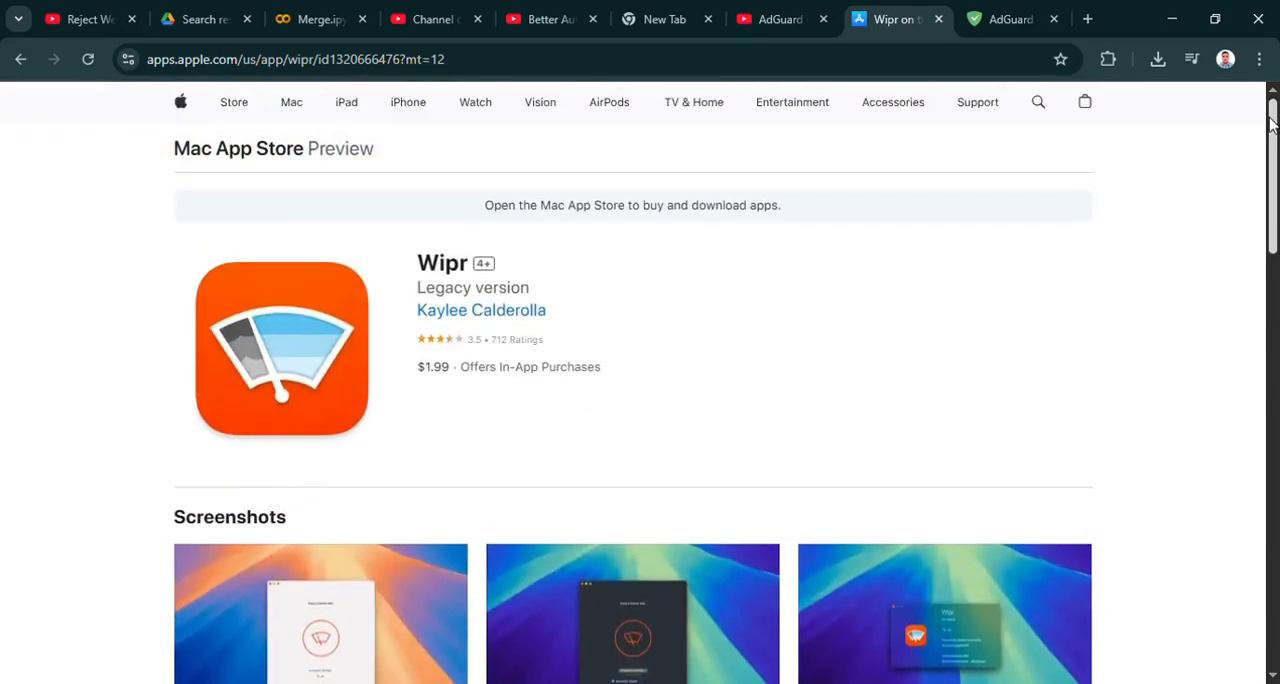
left_click(1013, 19)
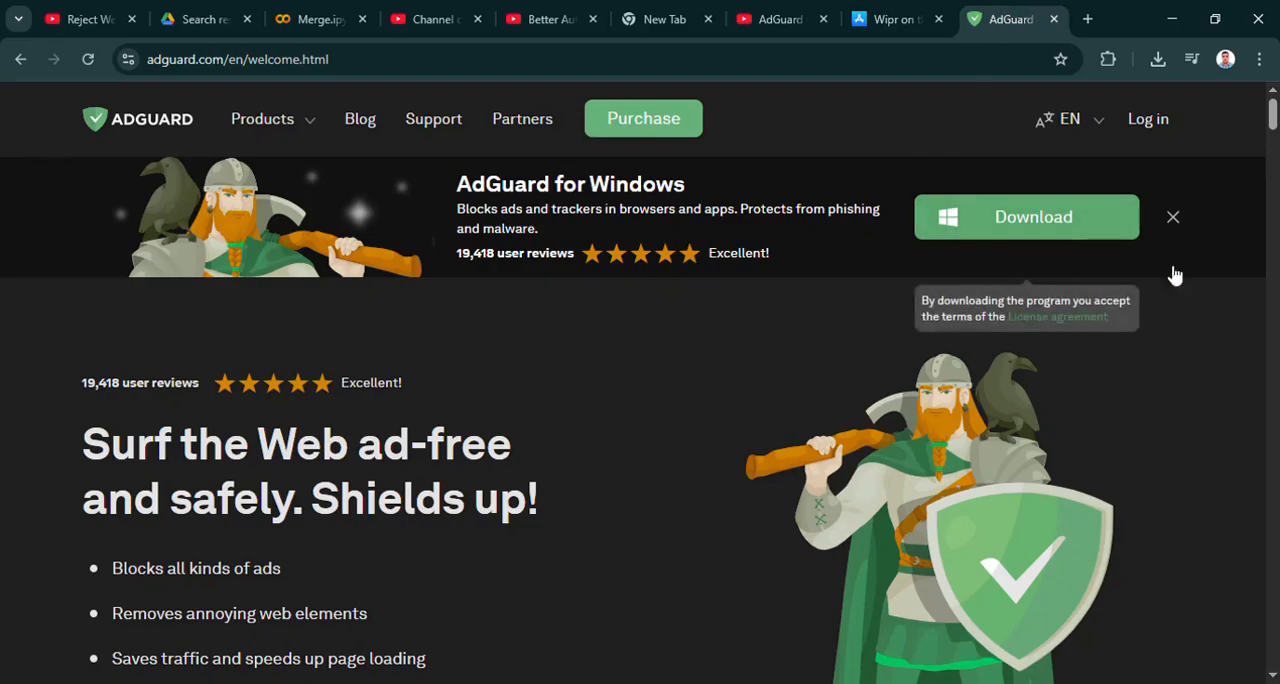
mouse_move(1218, 330)
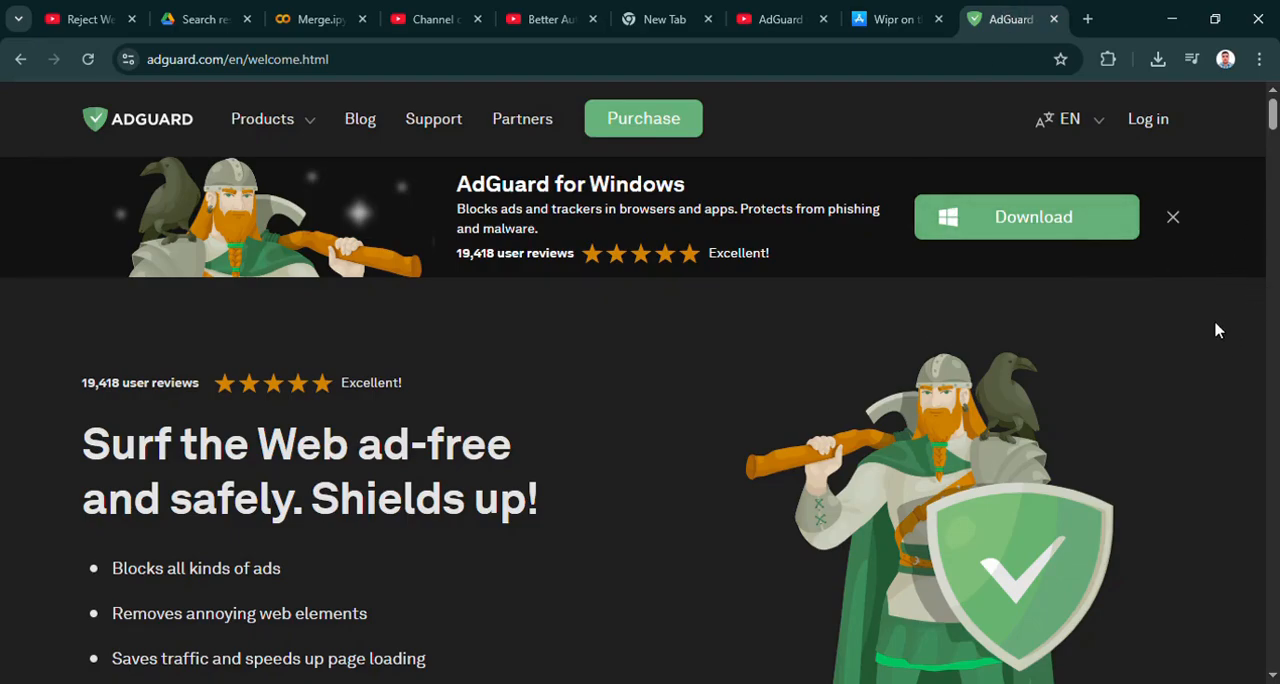
Scroll the AdGuard welcome page from the hero section past features, comparison, news and press to the AdGuard DNS section
scroll("down", 3)
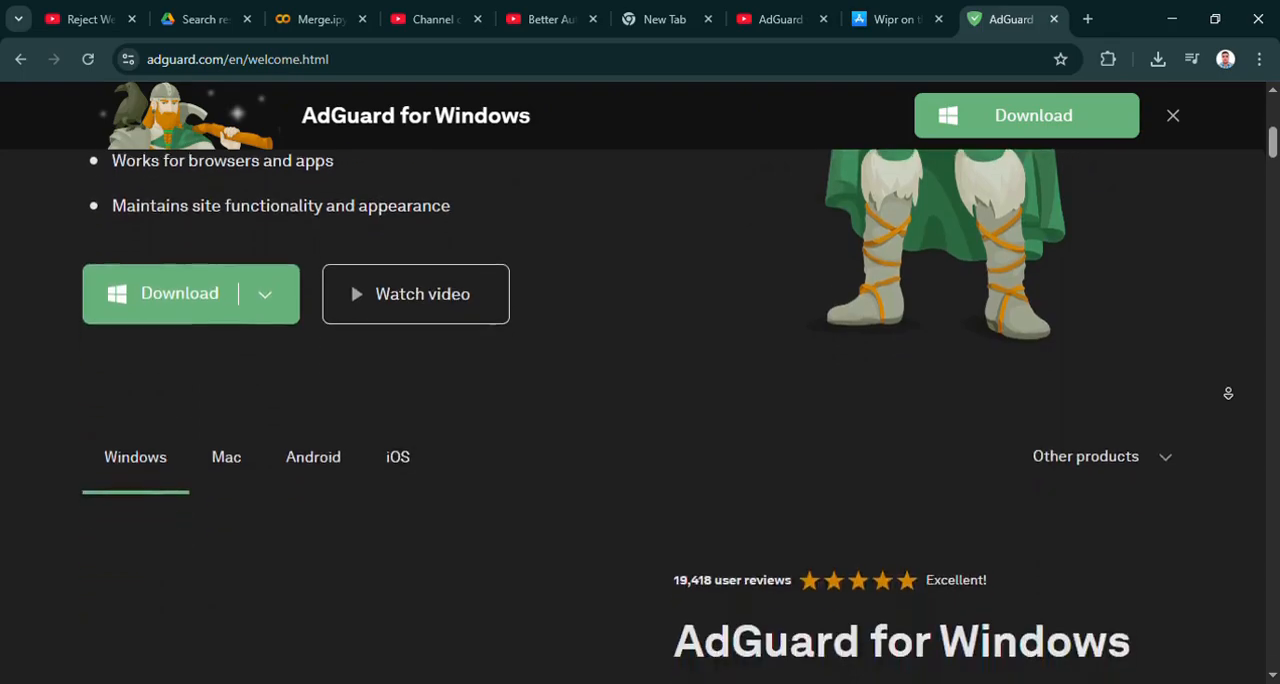
scroll("down", 3)
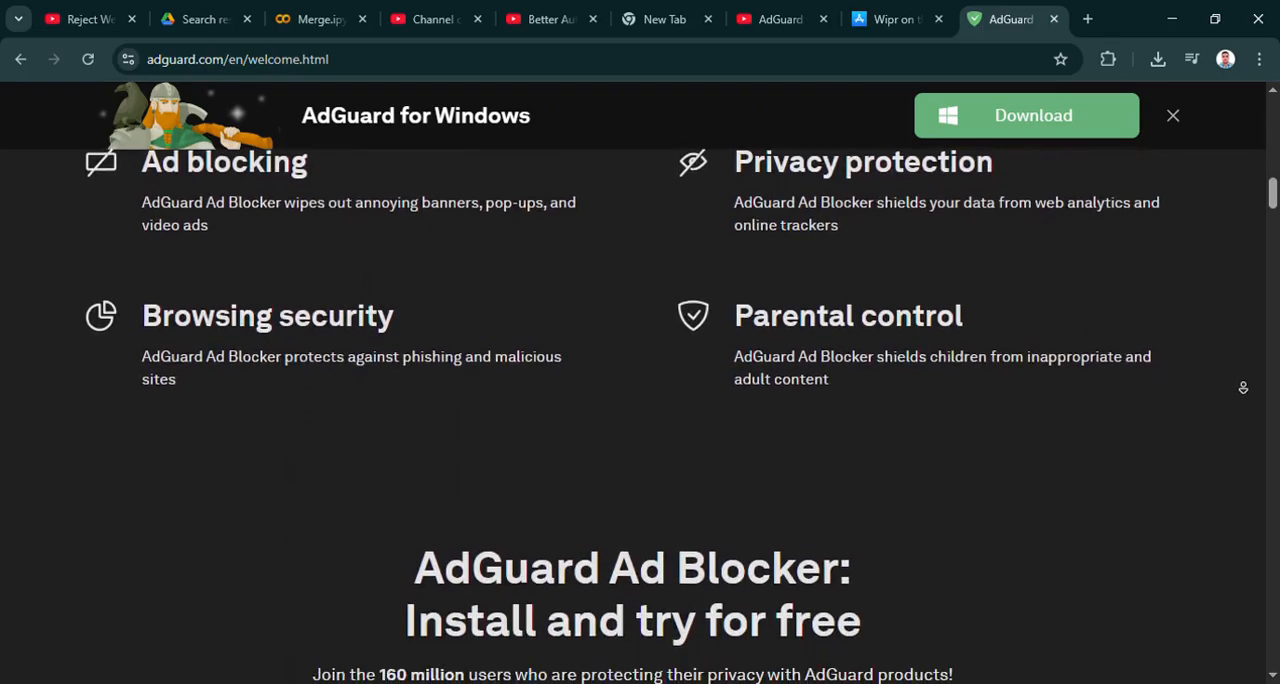
scroll("down", 3)
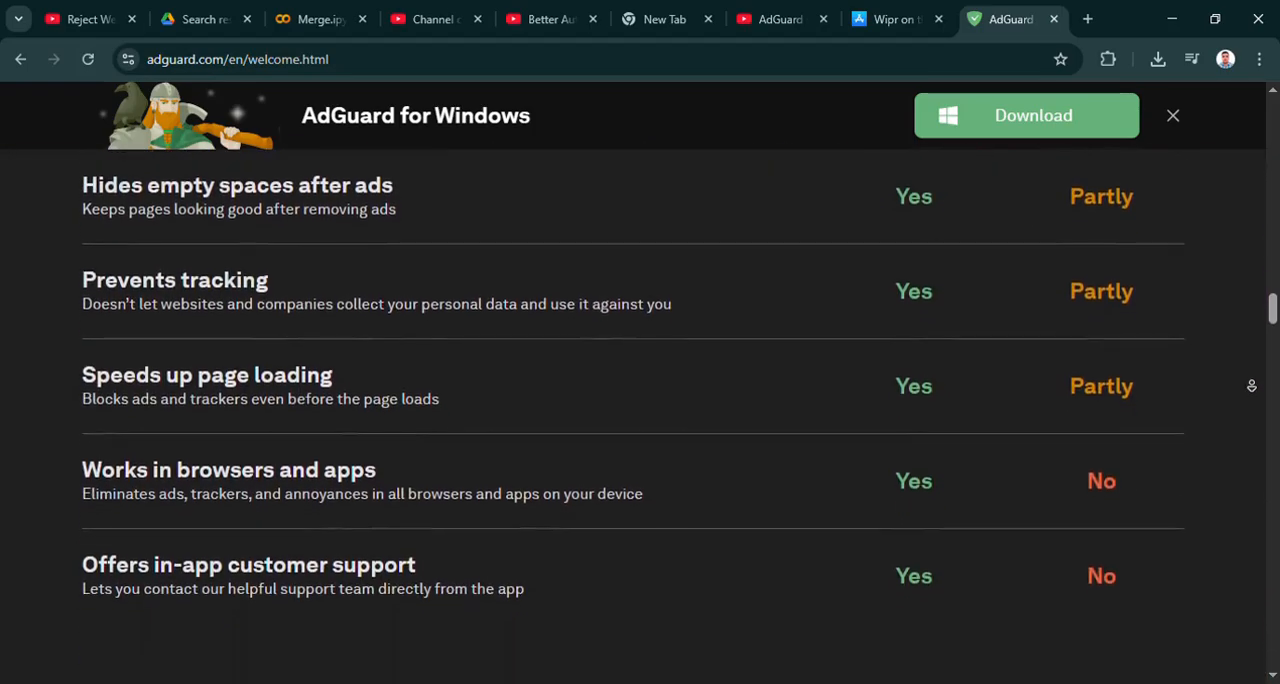
scroll("down", 3)
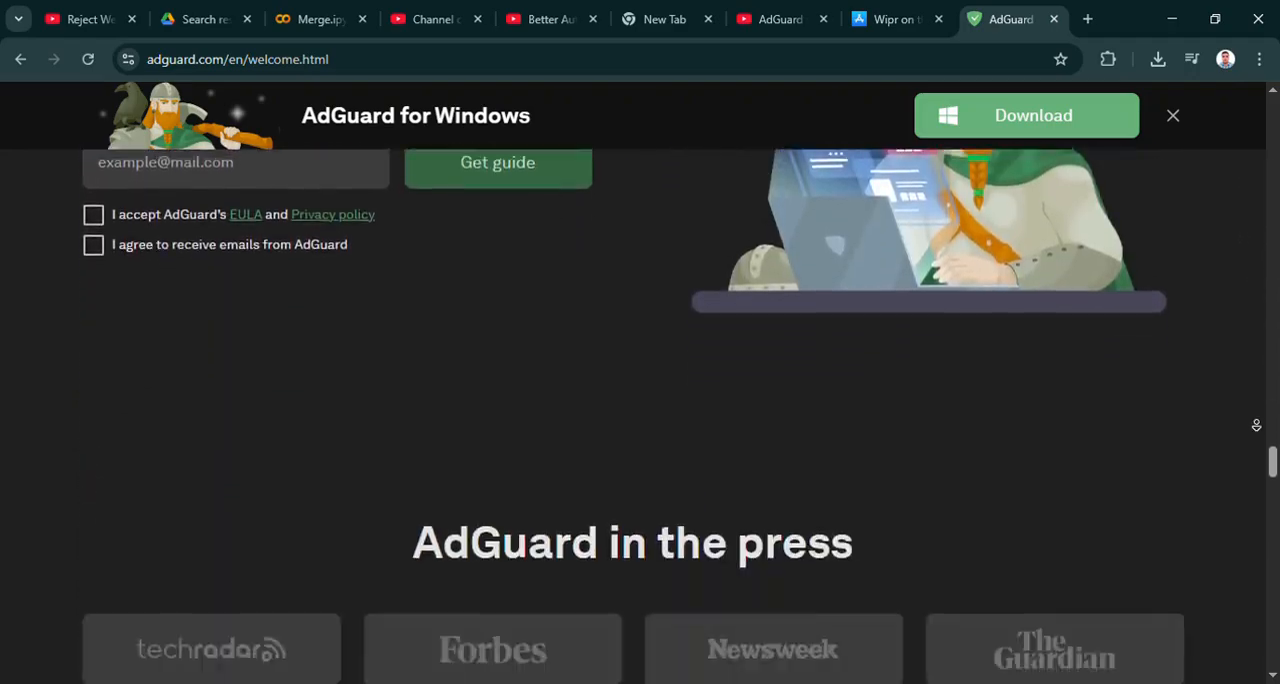
scroll("down", 3)
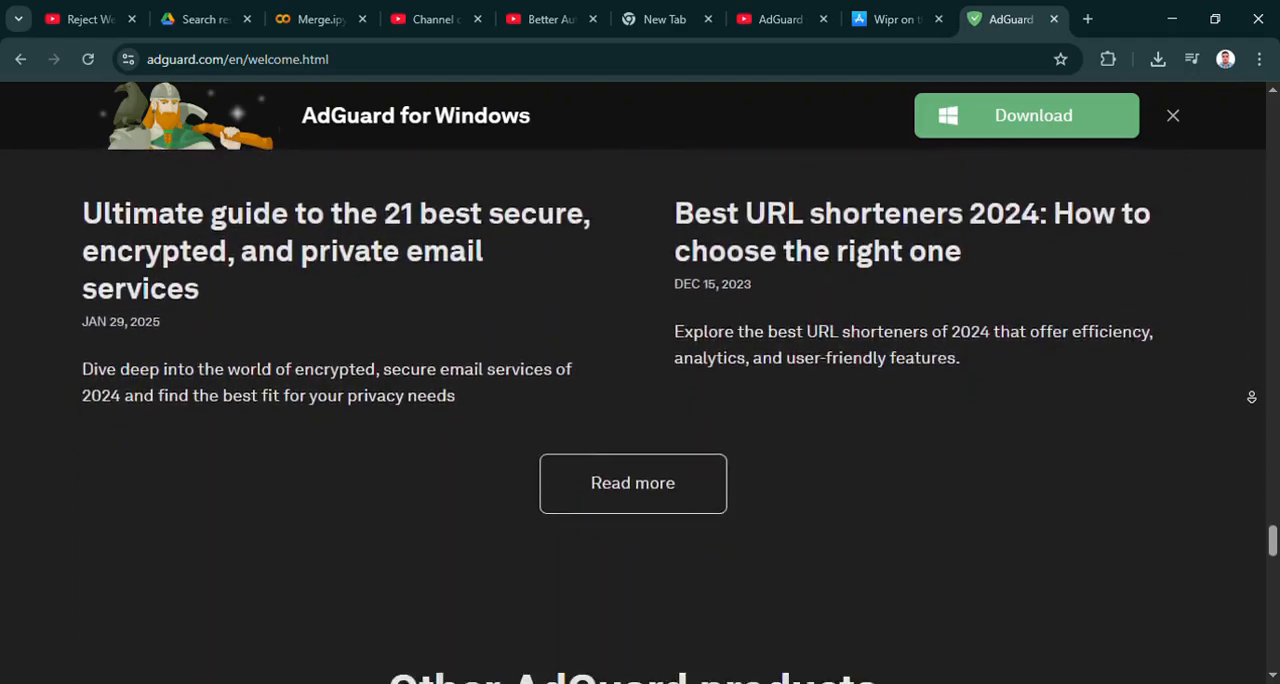
scroll("down", 3)
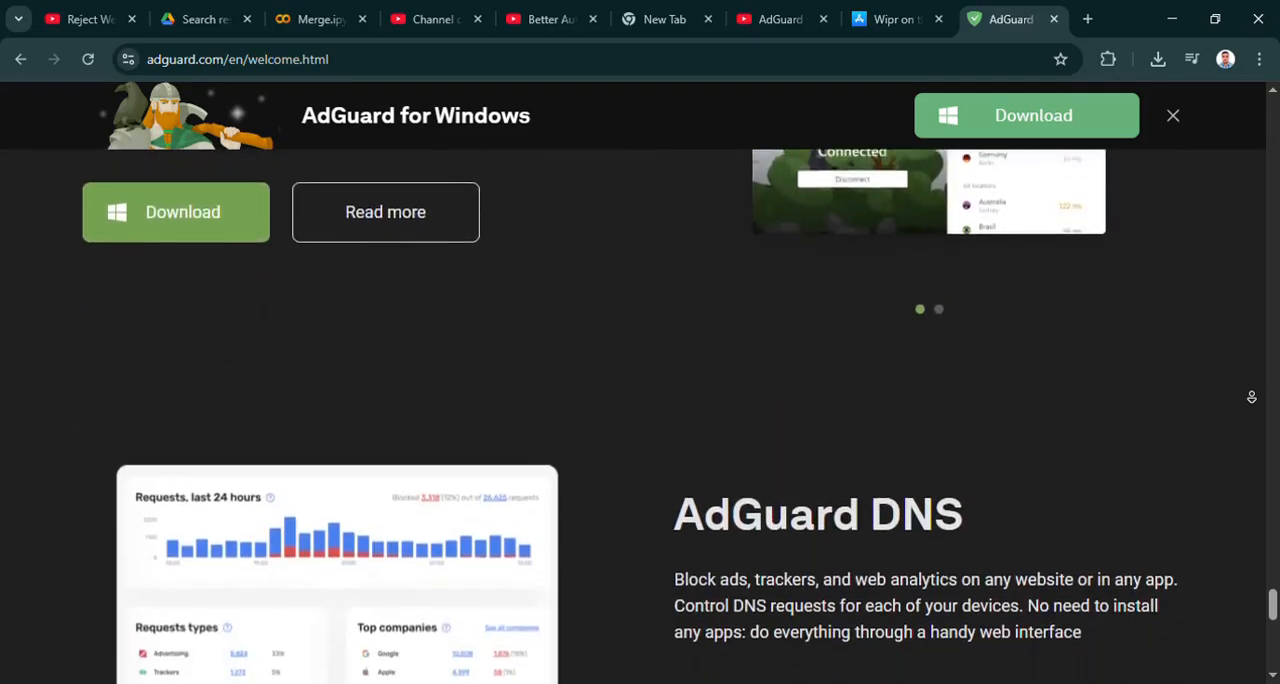